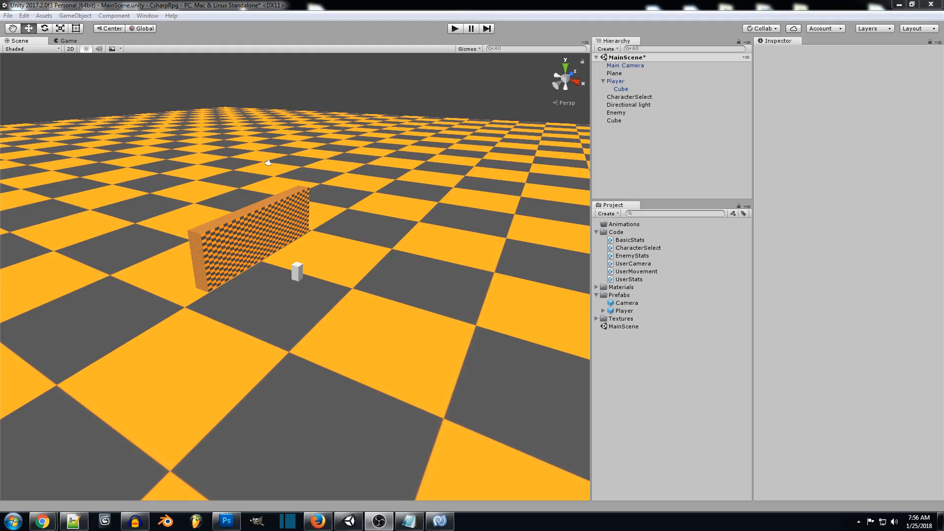
mouse_move(219, 398)
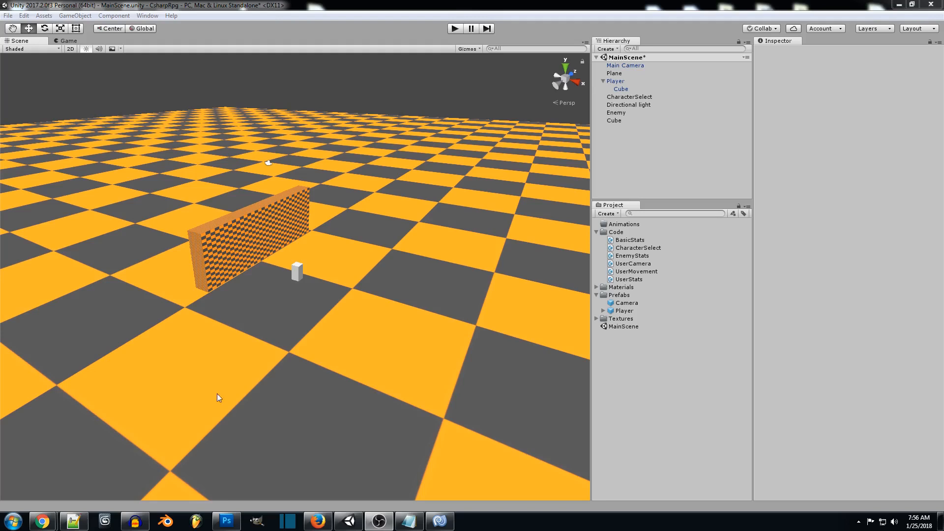
mouse_move(340, 285)
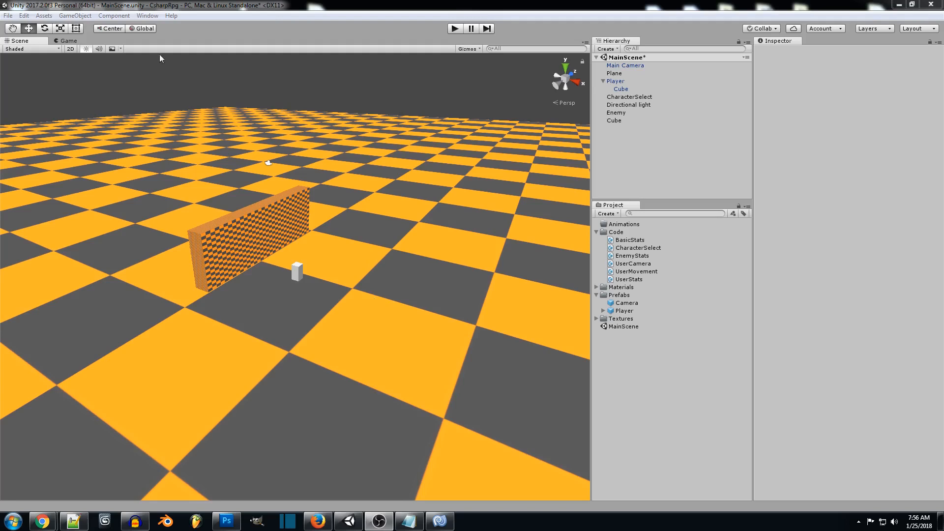
Add a new cube from GameObject > 3D Object and scale it into a wide, flat platform slab.
click(75, 15)
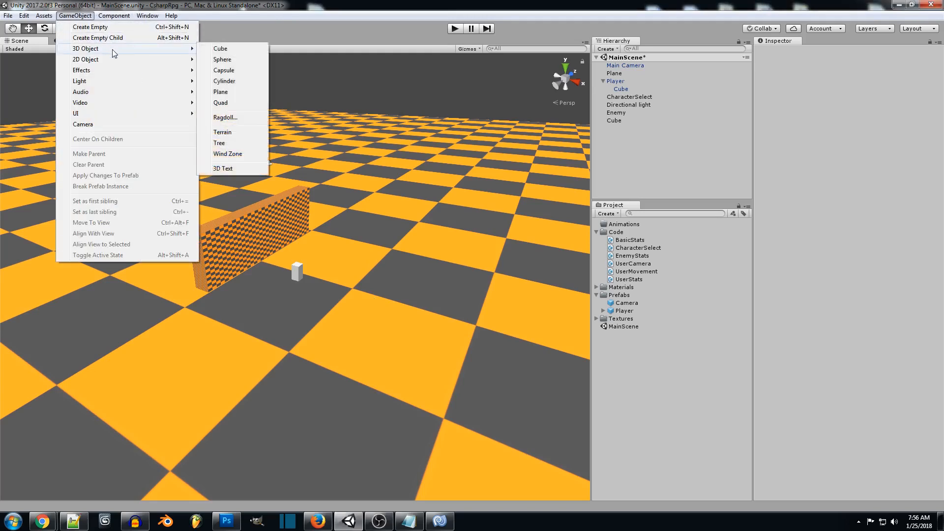
click(220, 48)
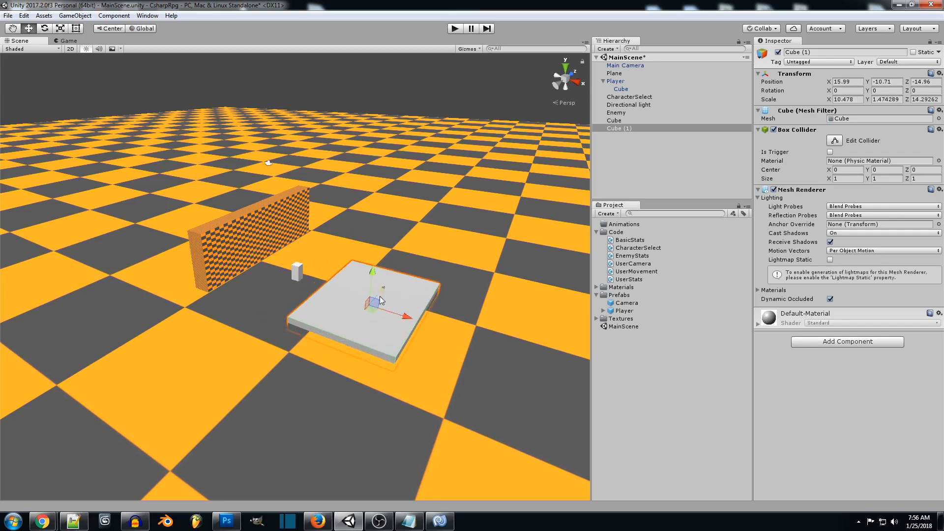
click(146, 15)
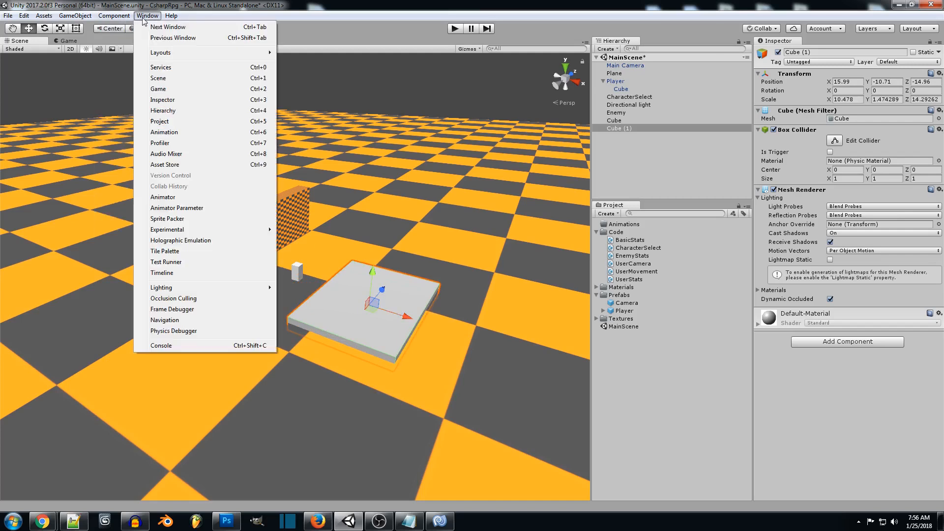
Create and save an animation clip named 'Platform' for the slab, recording its starting position.
click(164, 132)
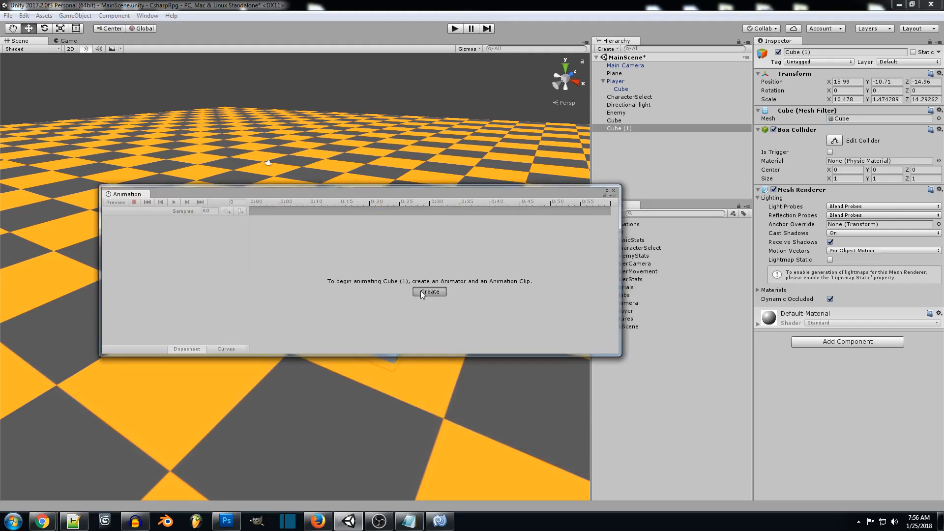
click(430, 292)
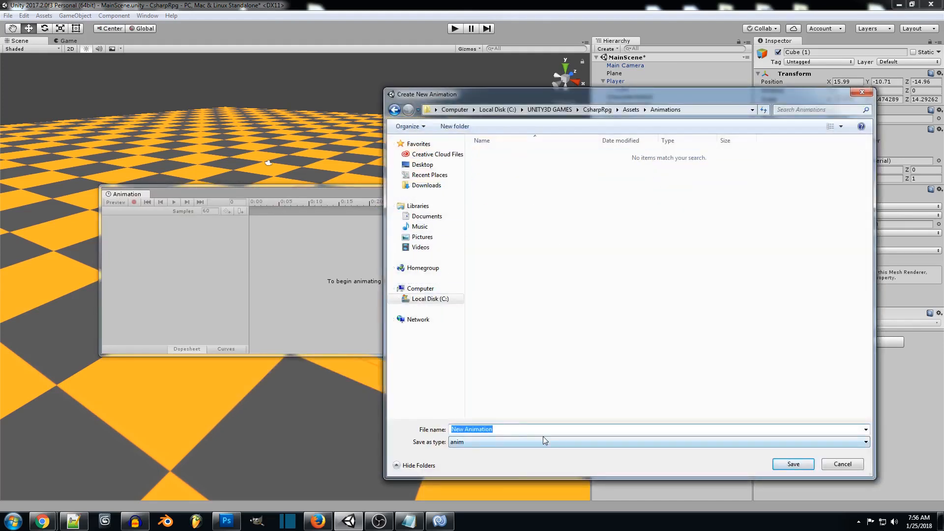
text(Platfo)
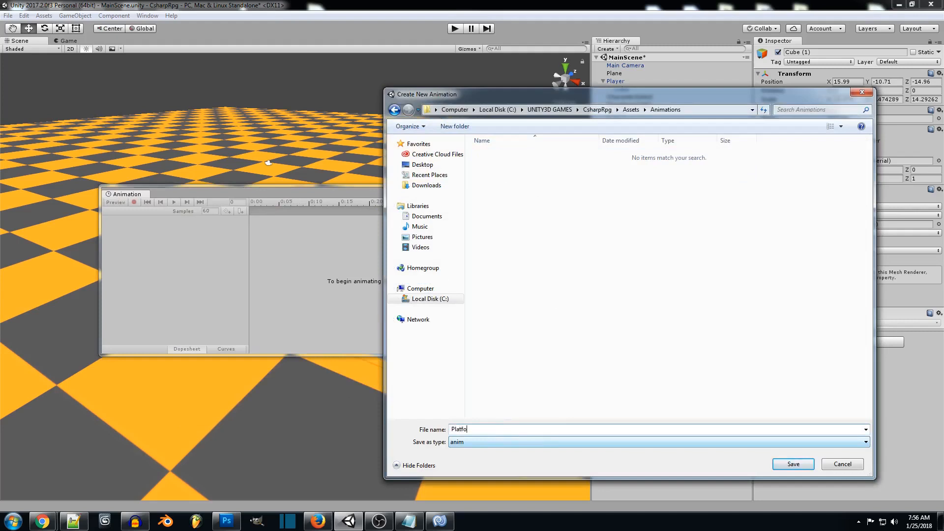
click(793, 463)
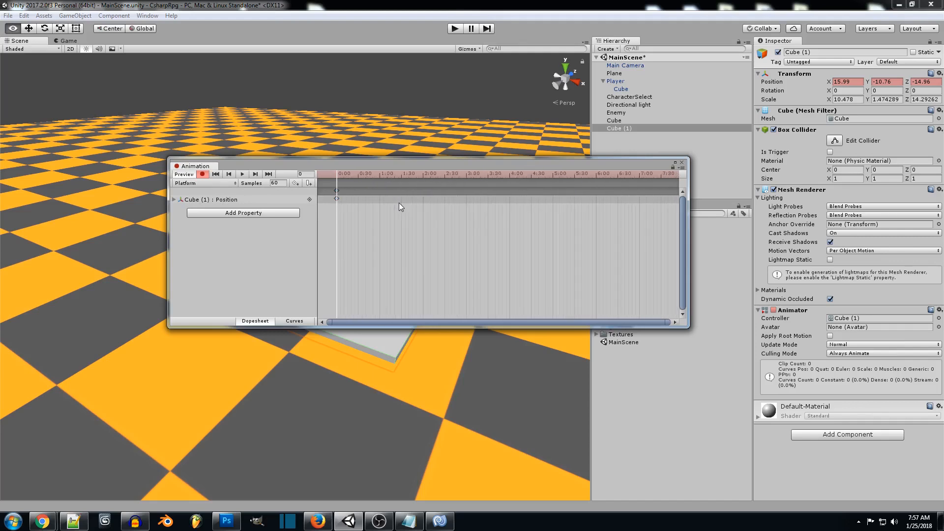
Key the slab's position at several later frames so it rises, travels and returns, then close the timeline.
scroll(down, 3)
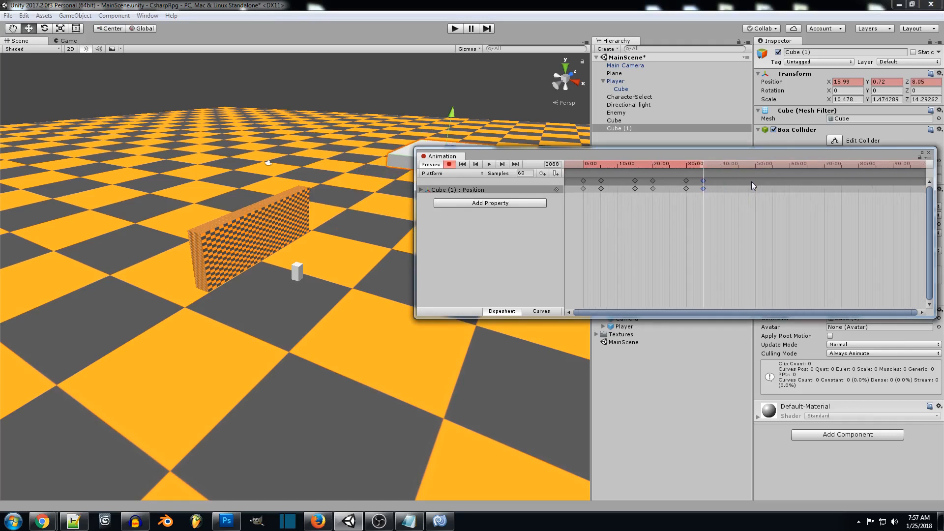
click(632, 181)
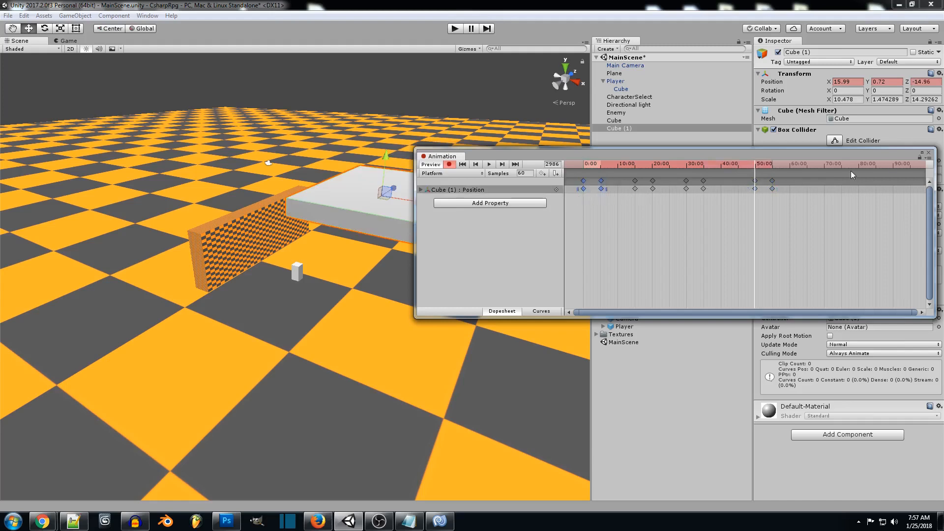
click(841, 164)
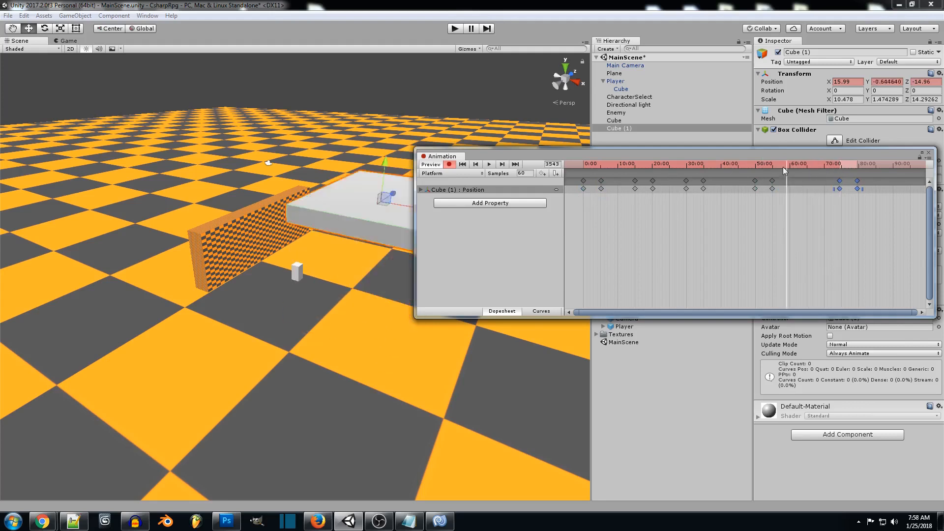
click(618, 164)
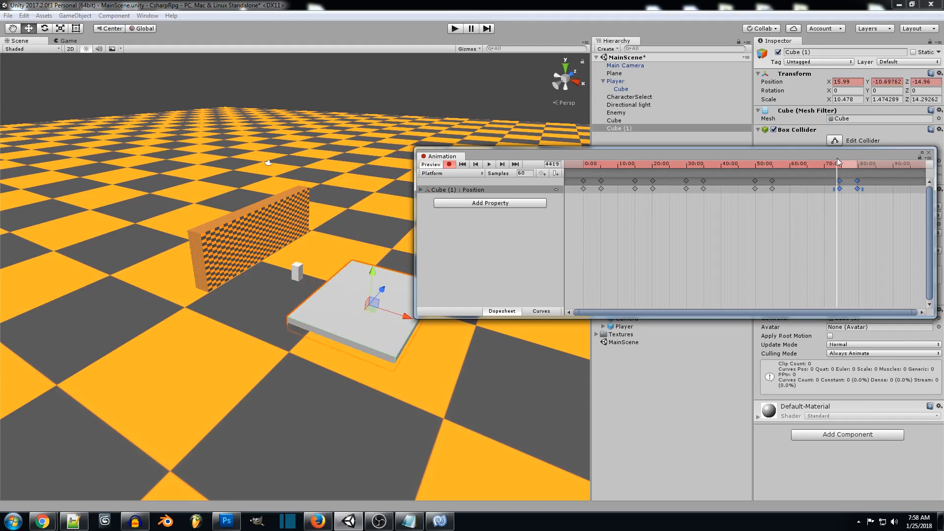
click(462, 164)
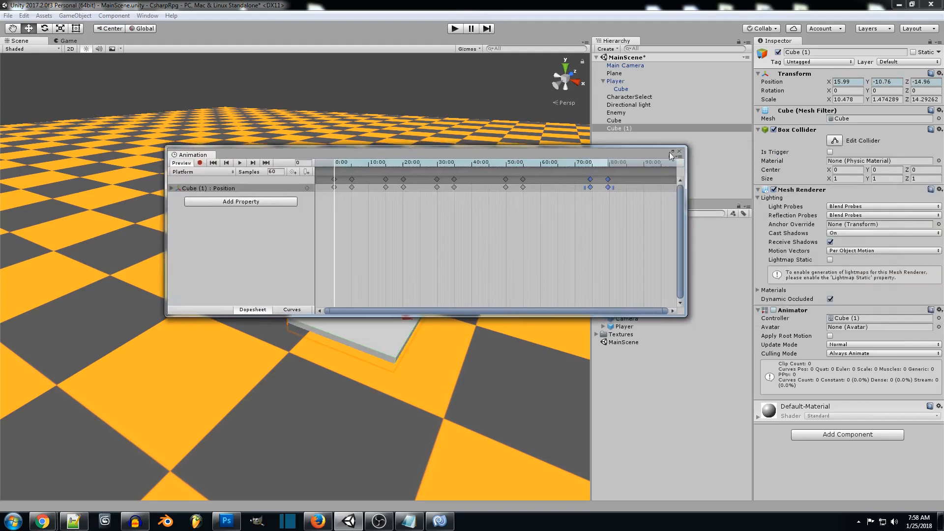
click(680, 152)
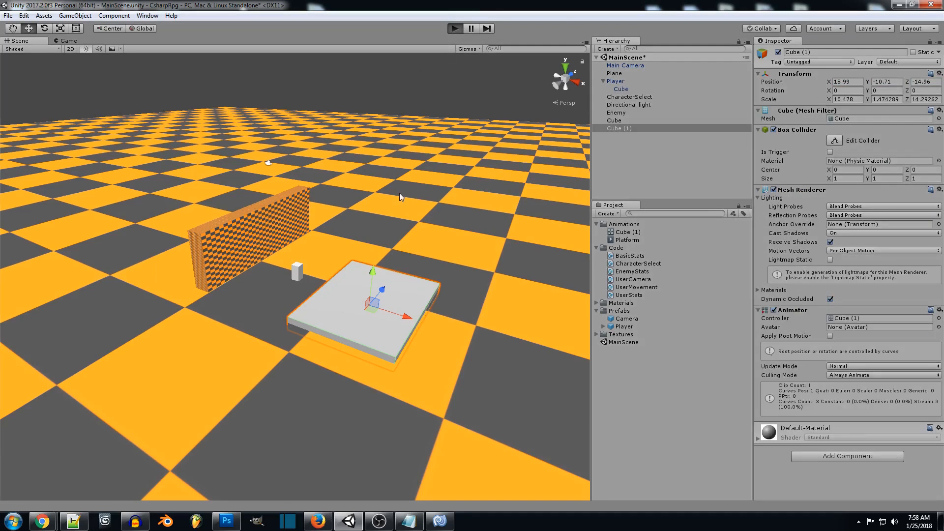
mouse_move(398, 212)
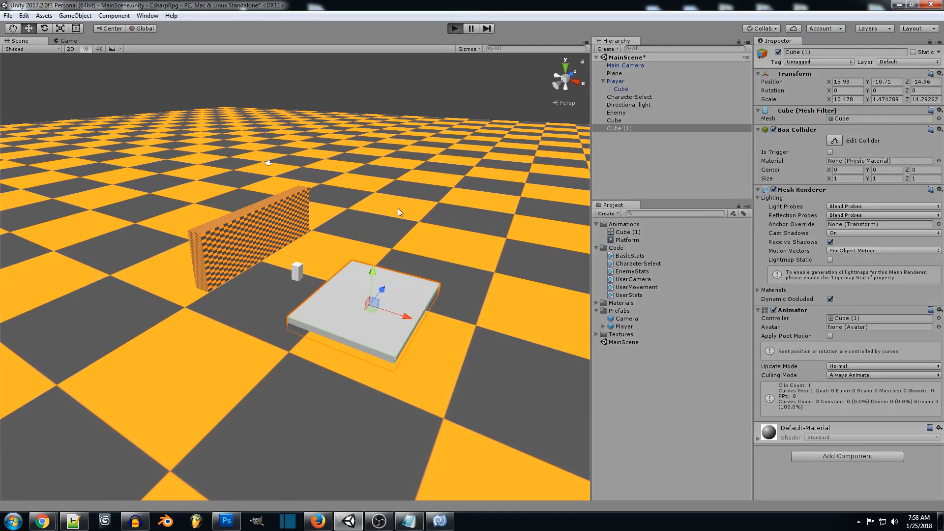
Play the scene to ride the player on the moving platform, then stop play mode.
click(455, 28)
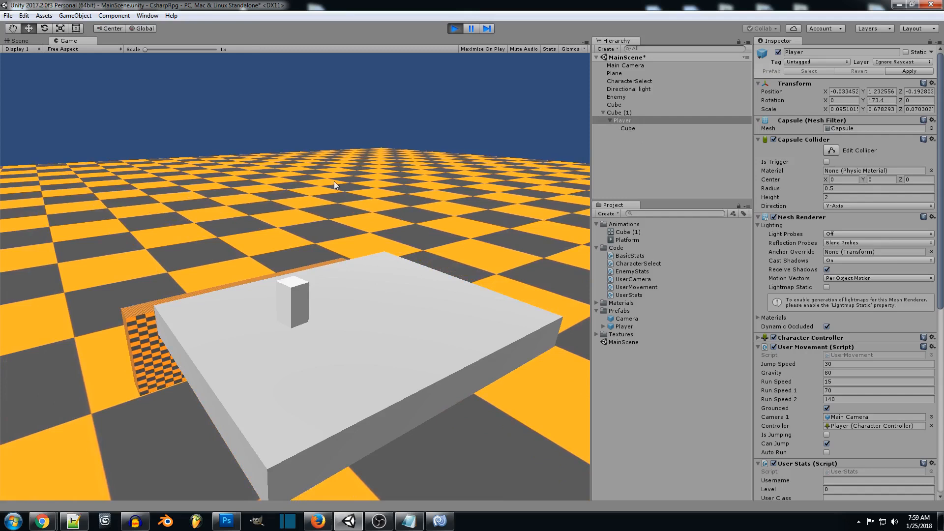
mouse_move(628, 141)
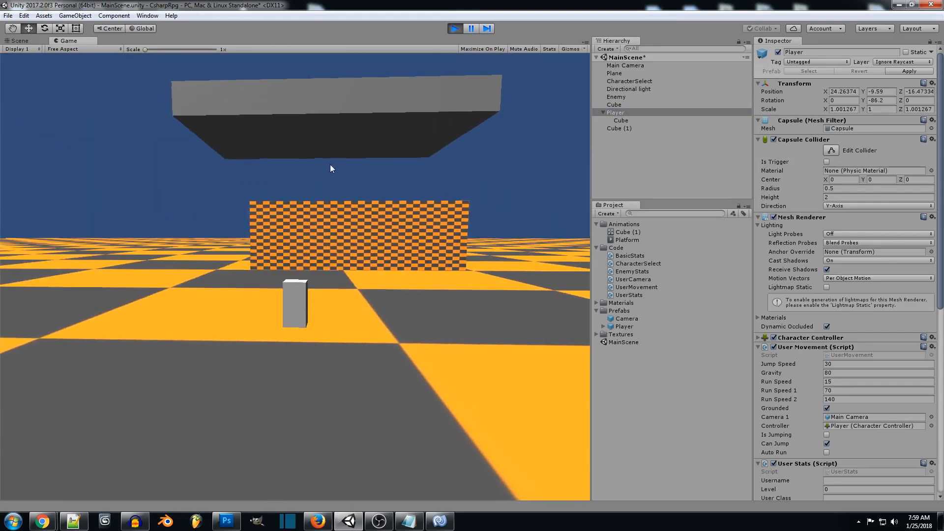
click(454, 28)
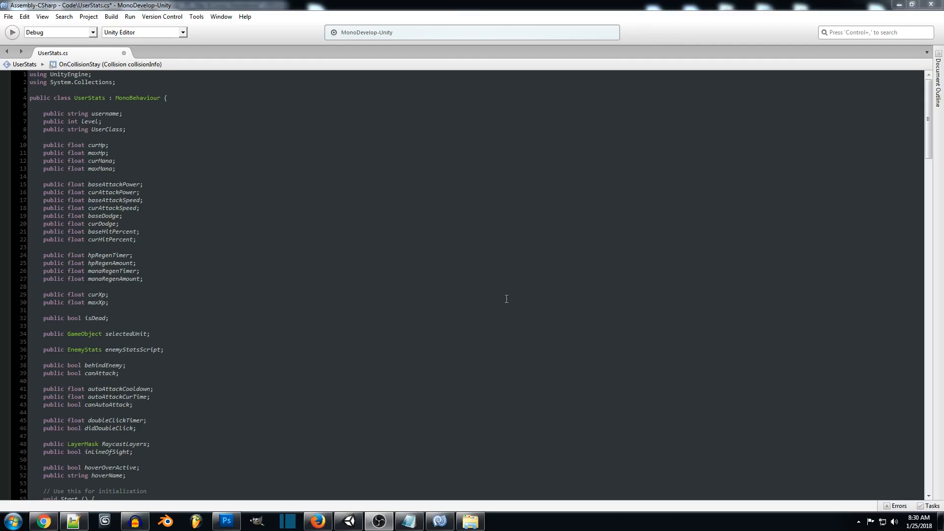
mouse_move(304, 213)
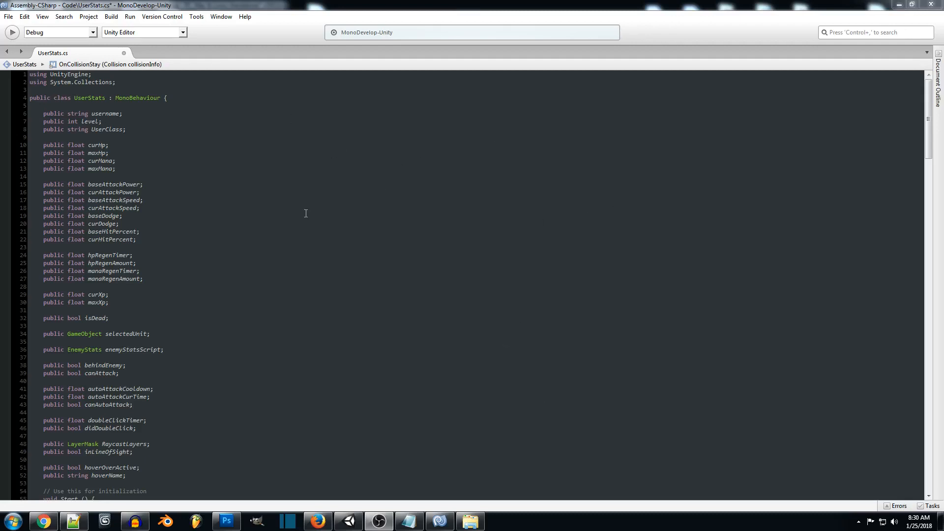
mouse_move(347, 205)
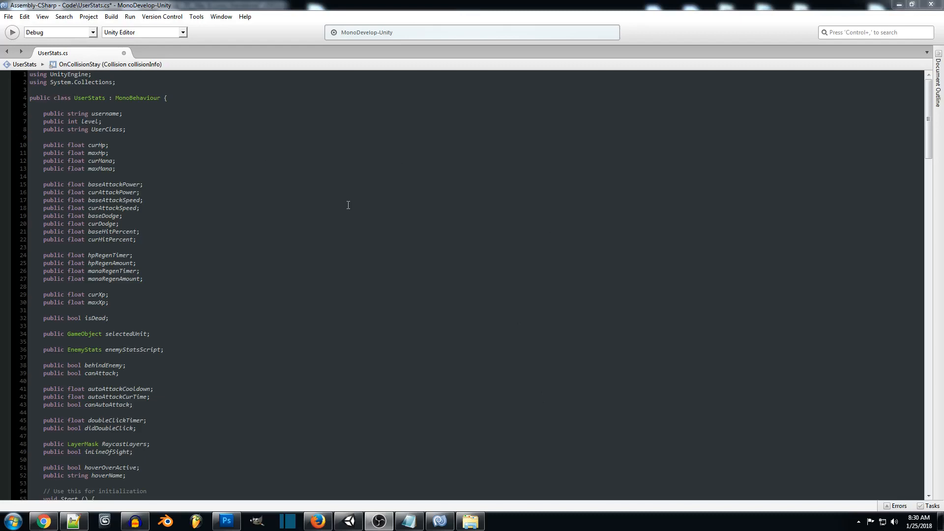
mouse_move(932, 120)
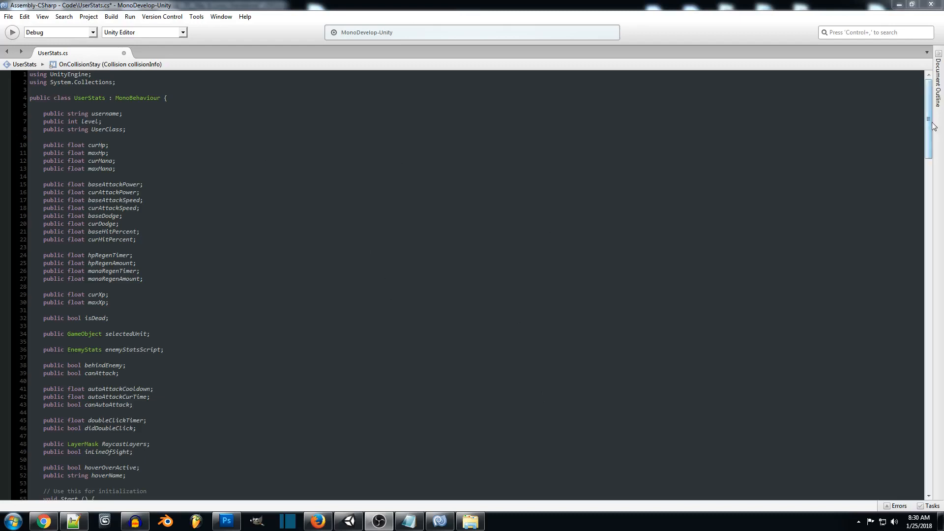
Scroll to the empty OnCollisionStay and OnCollisionExit methods at the end of UserStats.cs and place the cursor in OnCollisionExit.
scroll(down, 3)
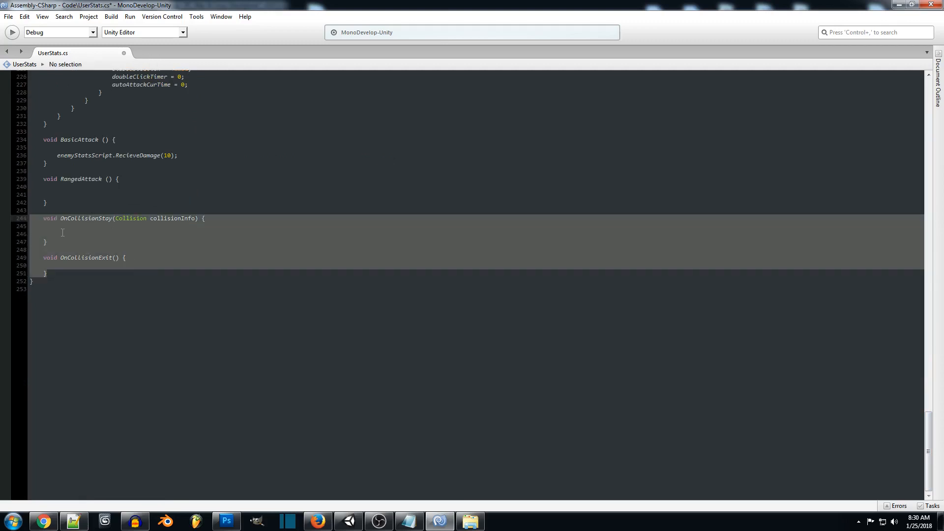
click(65, 230)
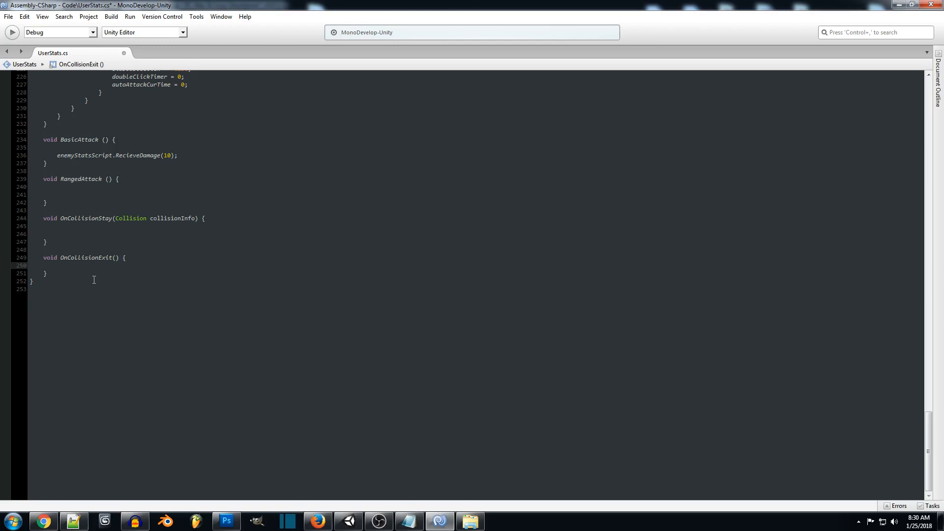
click(57, 265)
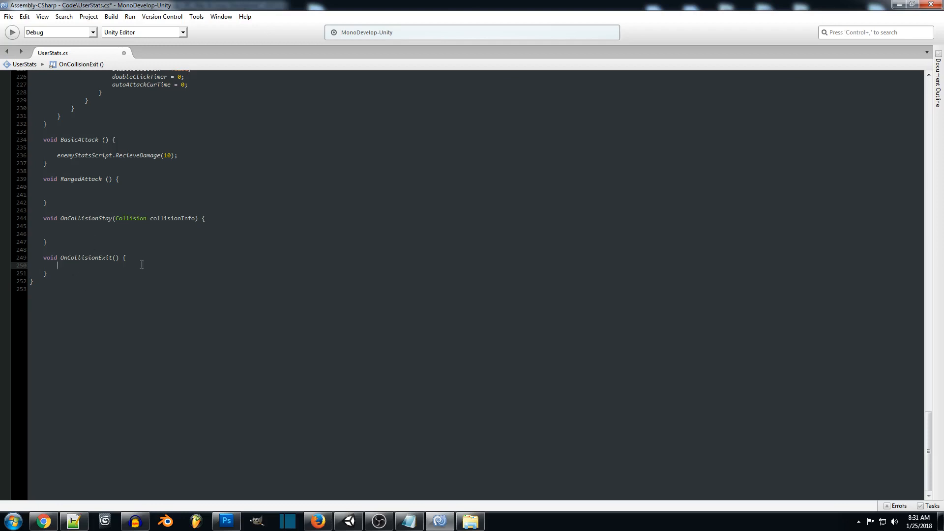
In OnCollisionStay, write the condition if(CollisionInfo.gameObject.tag == "Platform").
click(179, 234)
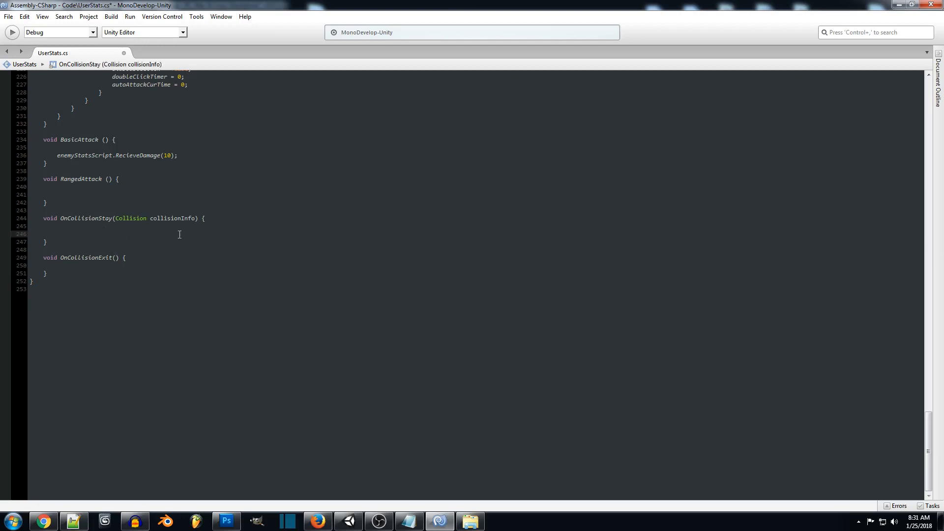
text(if()
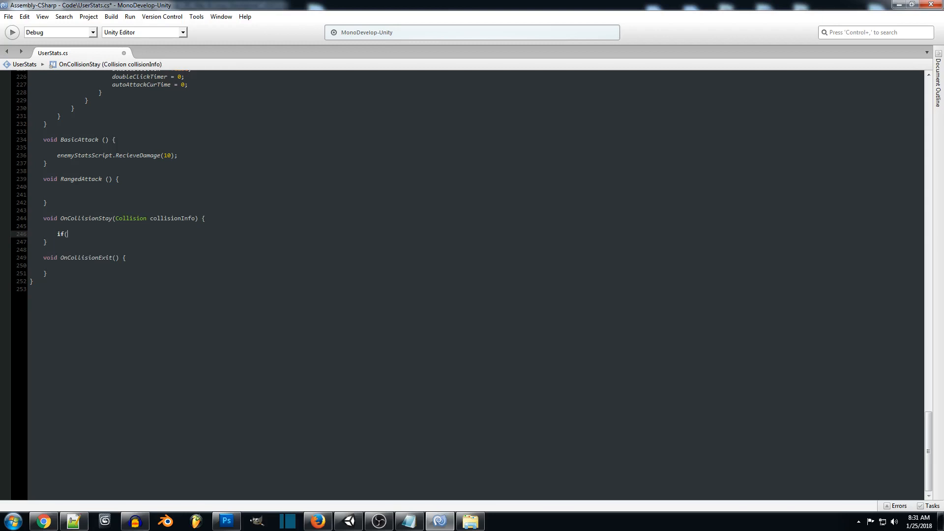
text(Collision)
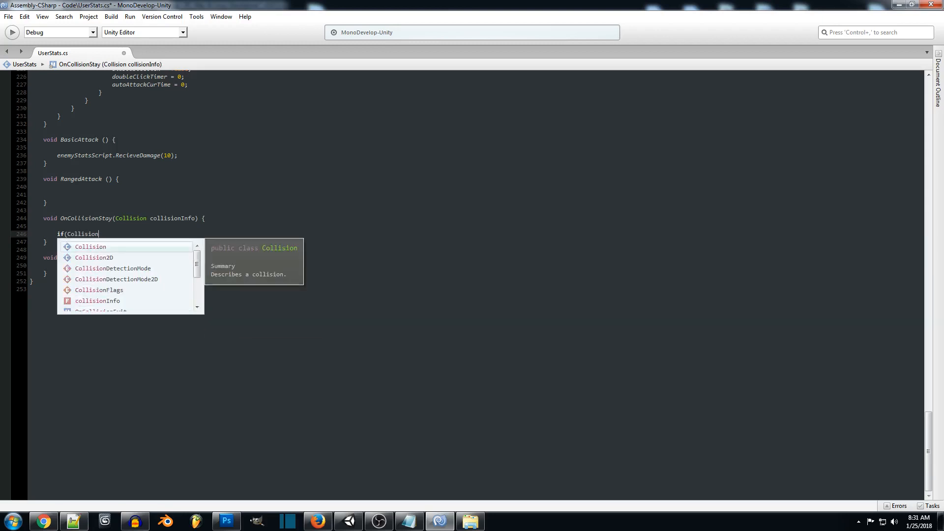
text(Info)
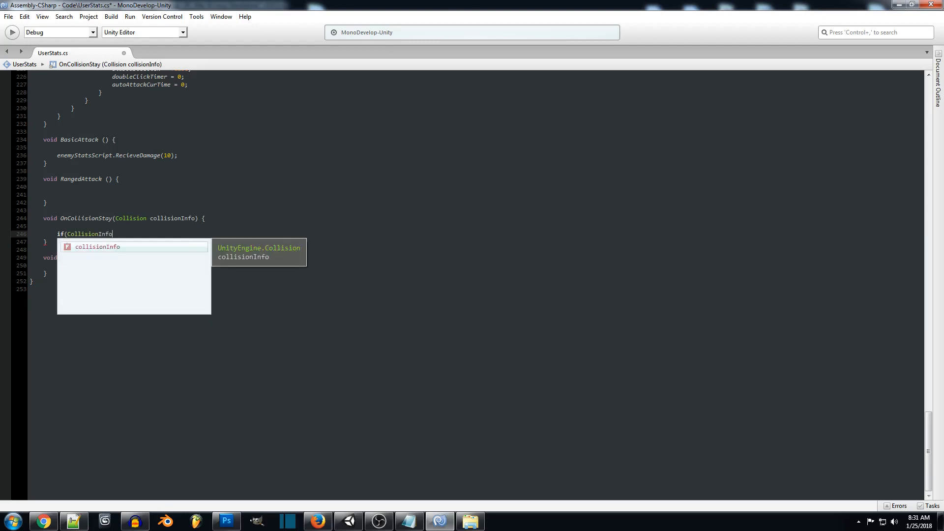
text(.)
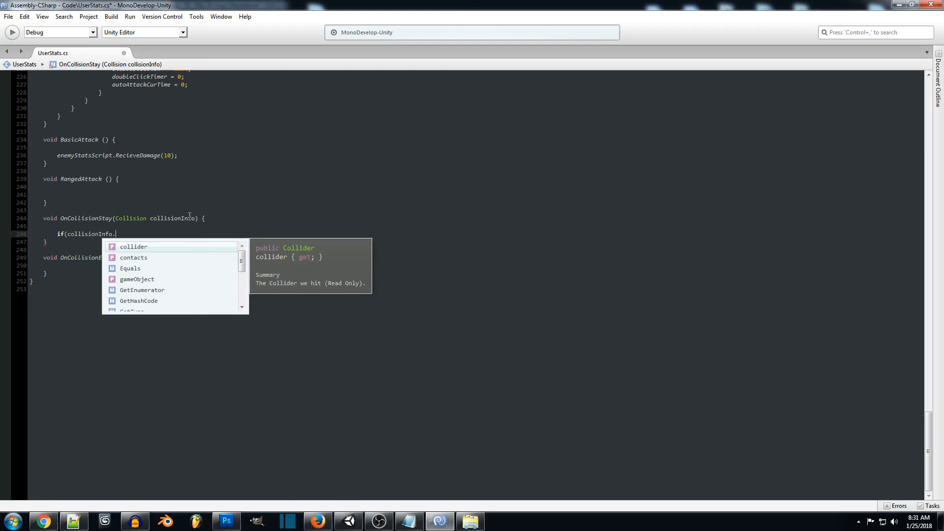
text(gameObject.)
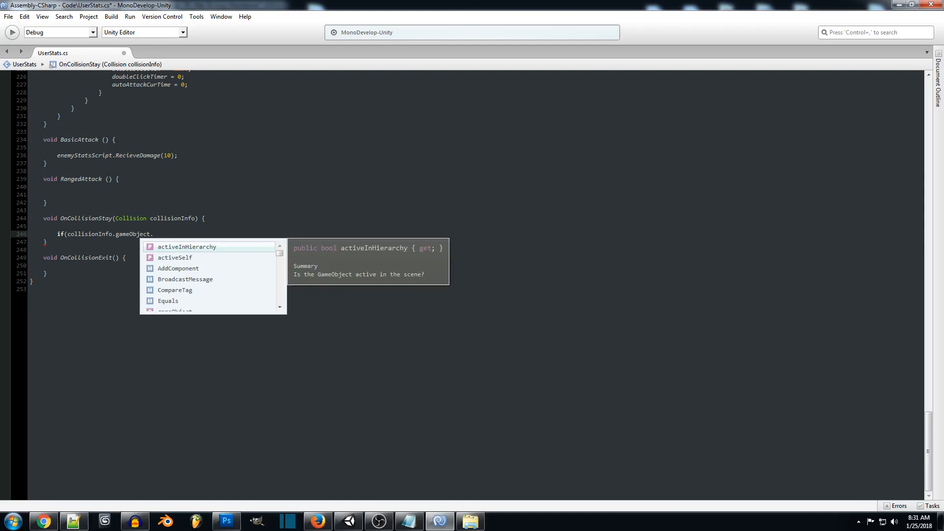
text(tag ==)
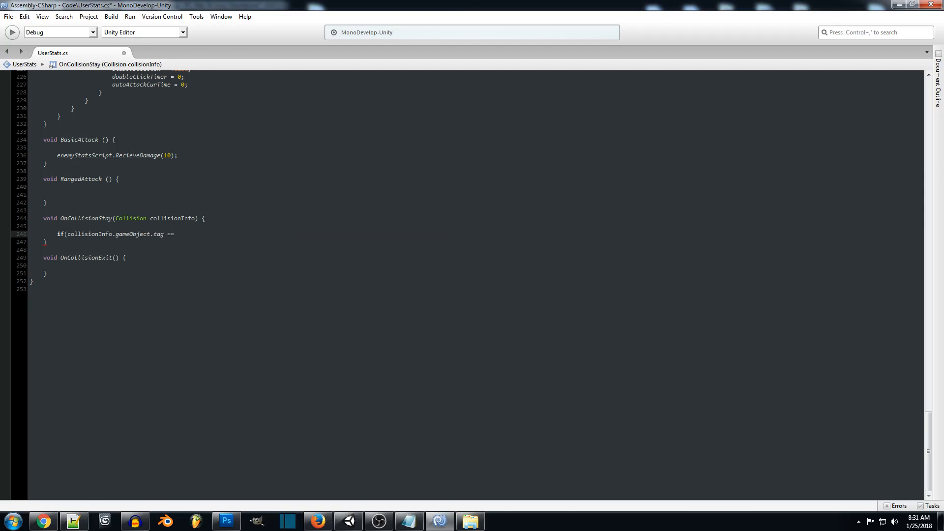
text(")
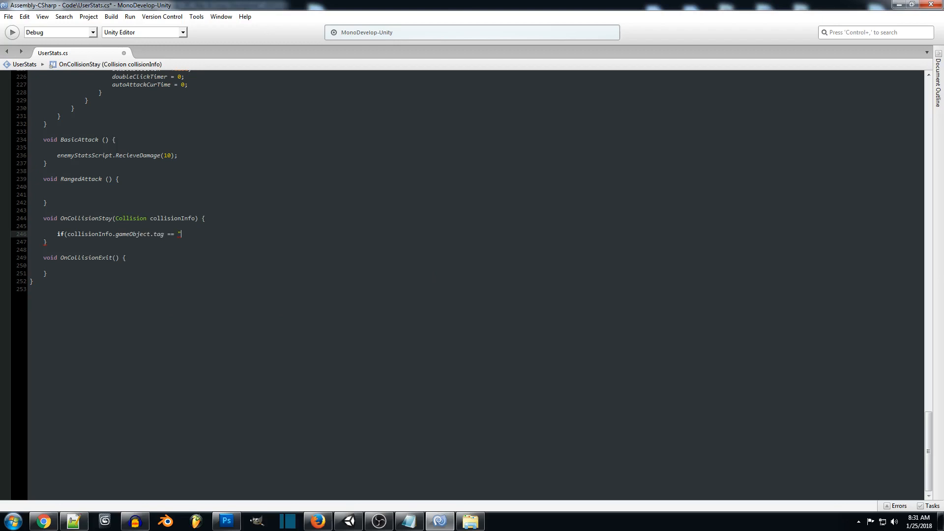
mouse_move(248, 231)
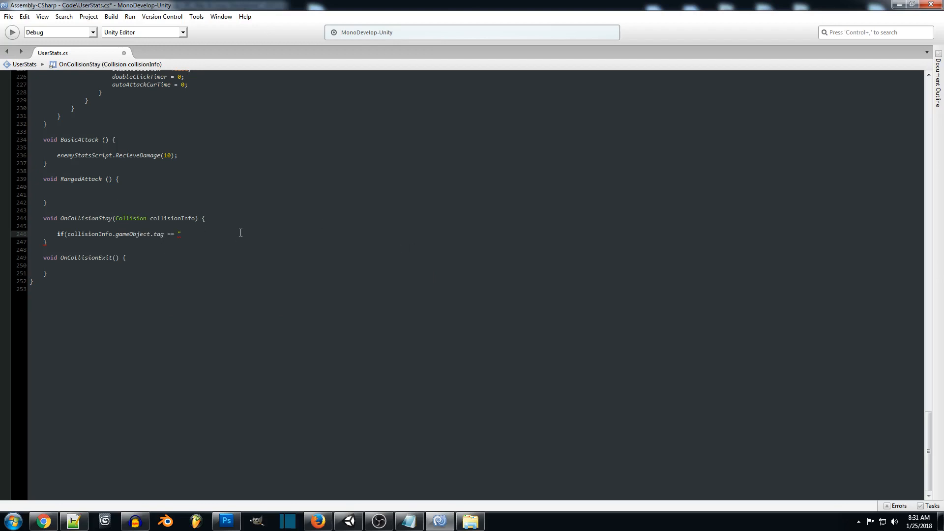
text(Platform)
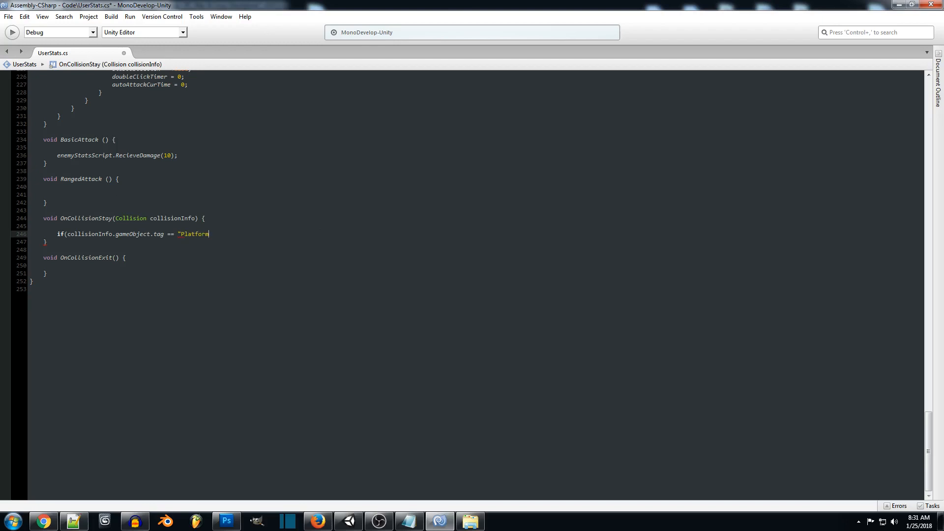
text(") {)
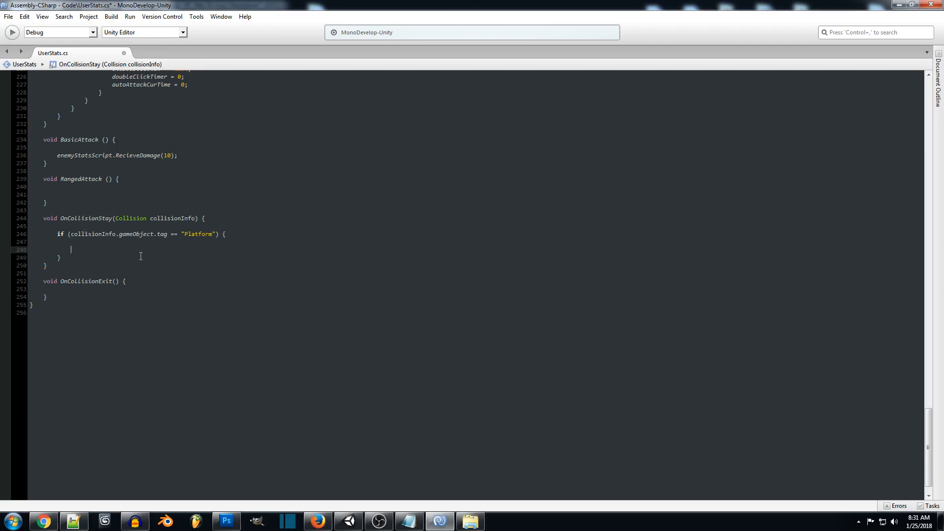
Set transform.parent = GameObject.Find("PlatformNode").transform inside that condition.
text(t)
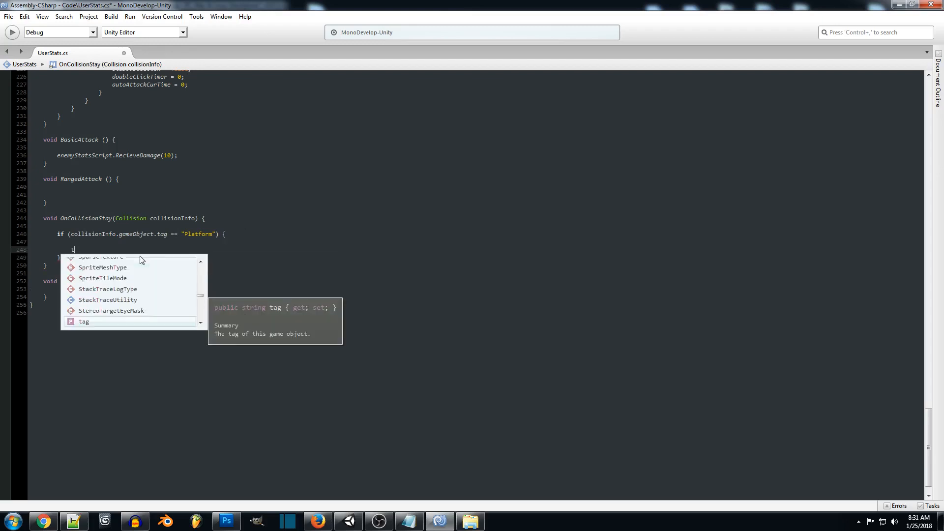
text(ranform)
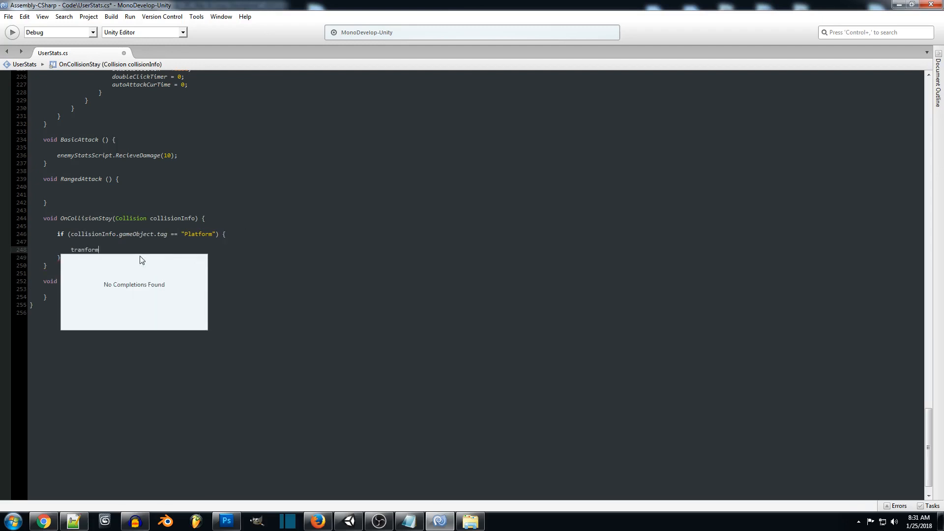
text(s)
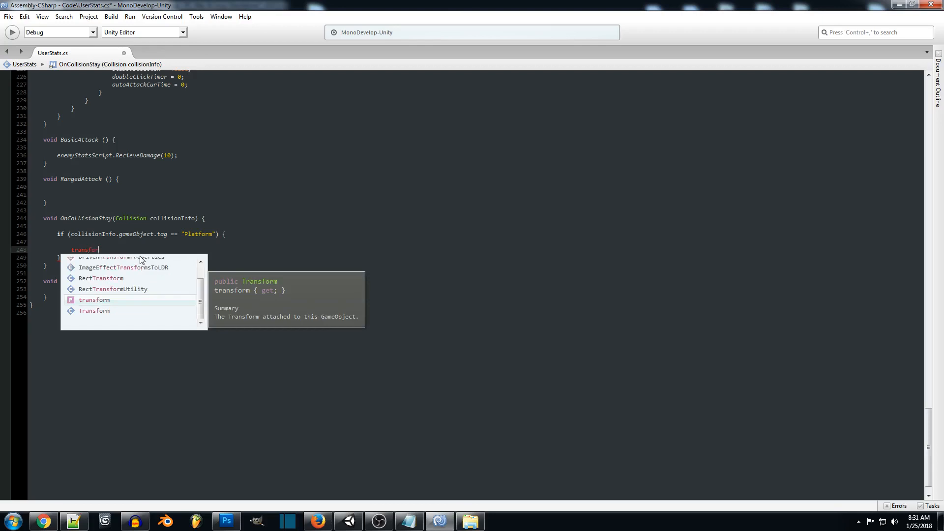
text(.parent)
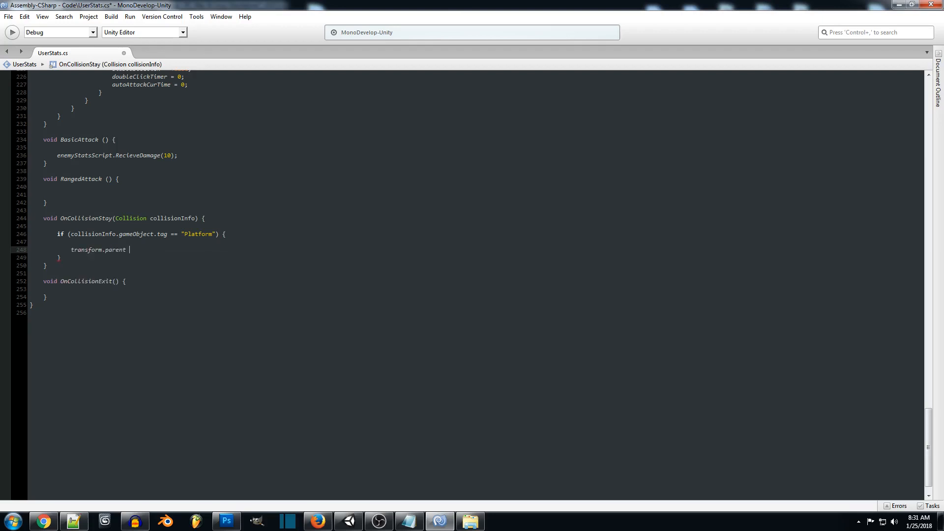
text(= GameObject,)
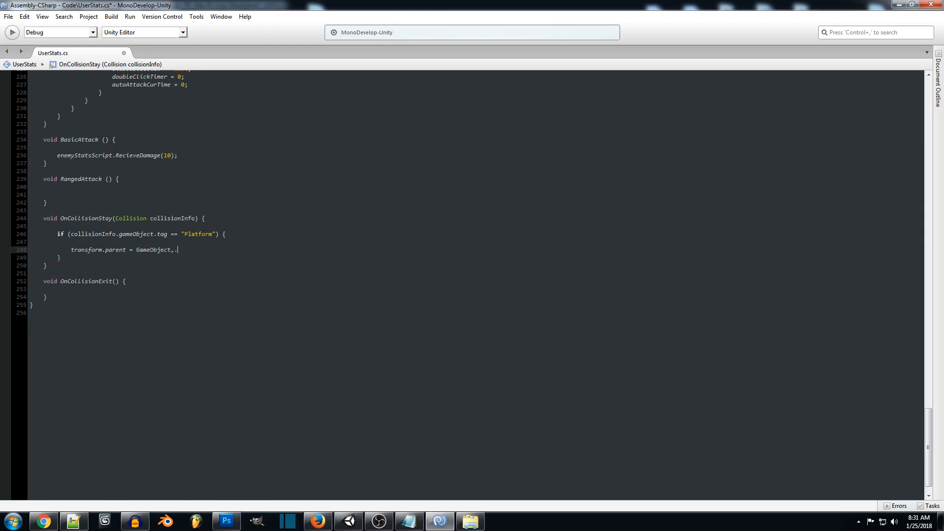
text(.)
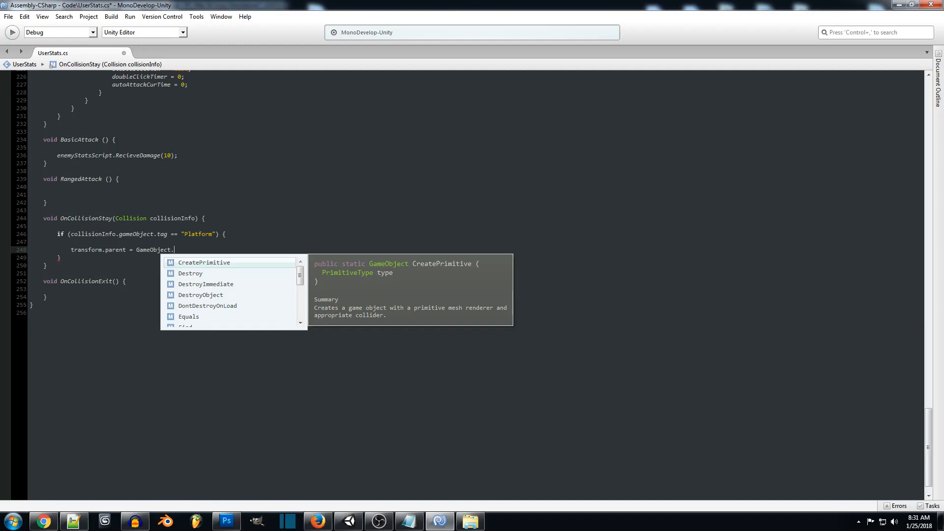
text(Find()
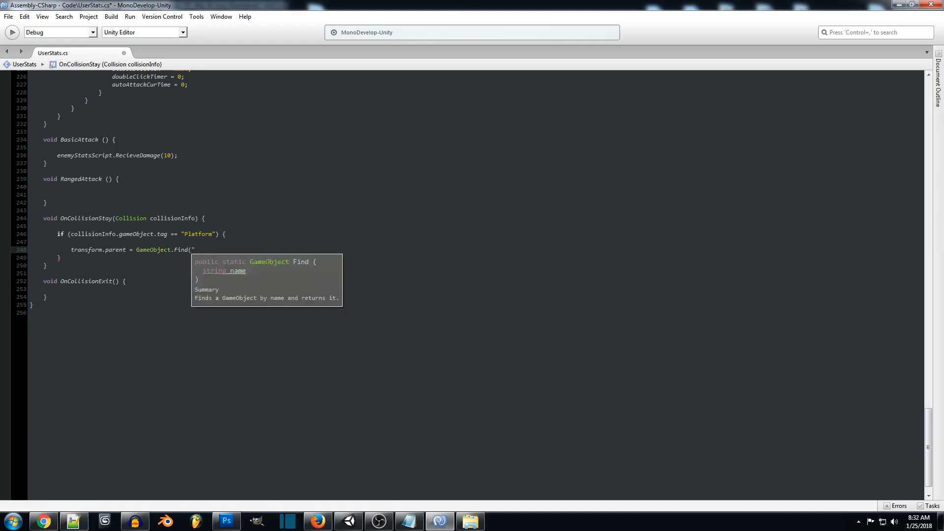
text(Platform)
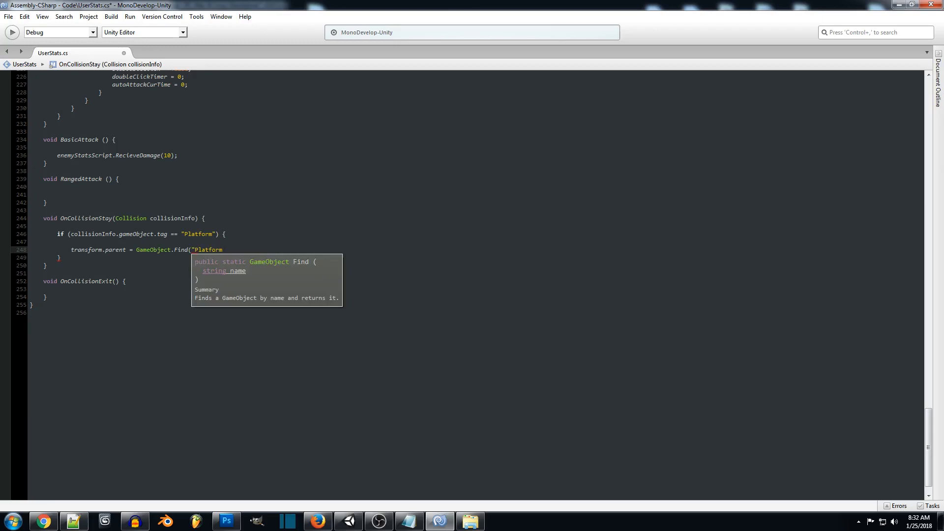
text(Node)
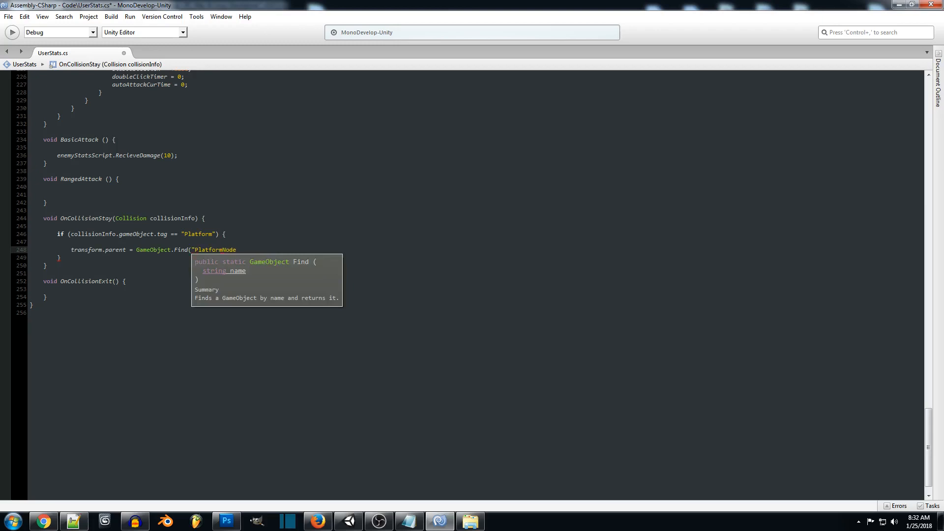
text(:))
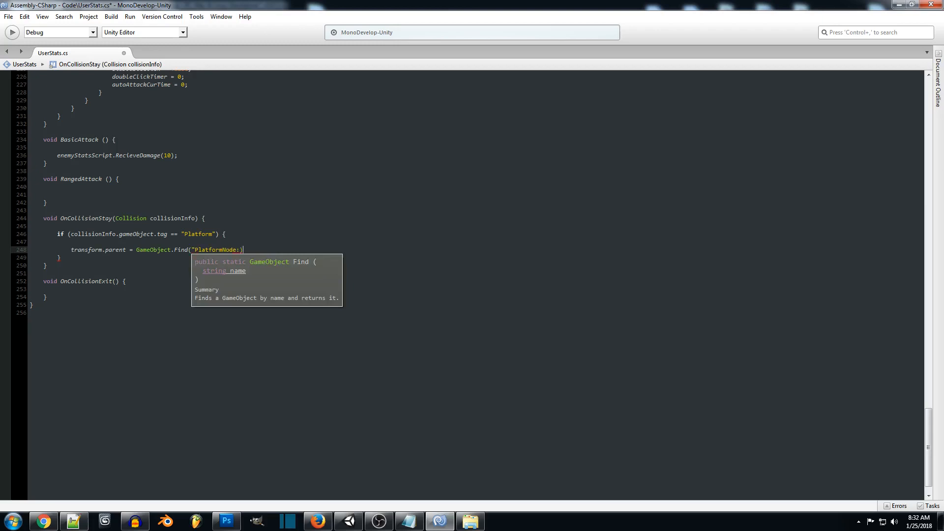
key(Backspace)
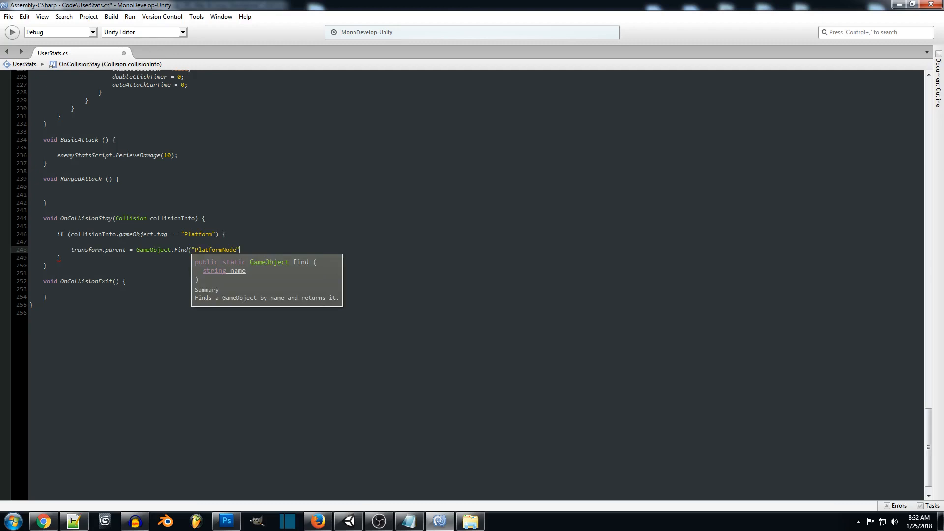
text().tranf)
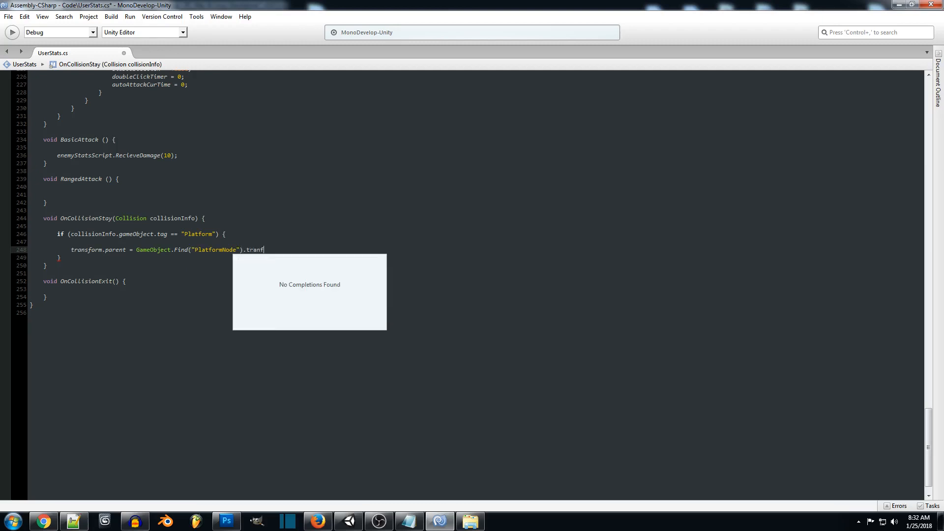
text(or)
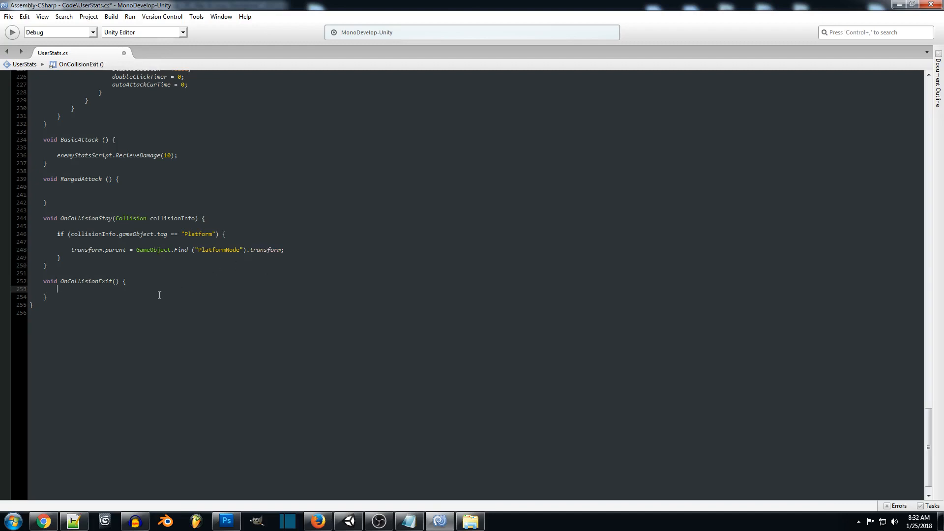
In OnCollisionExit, set transform.parent = null to unparent the player.
text(t)
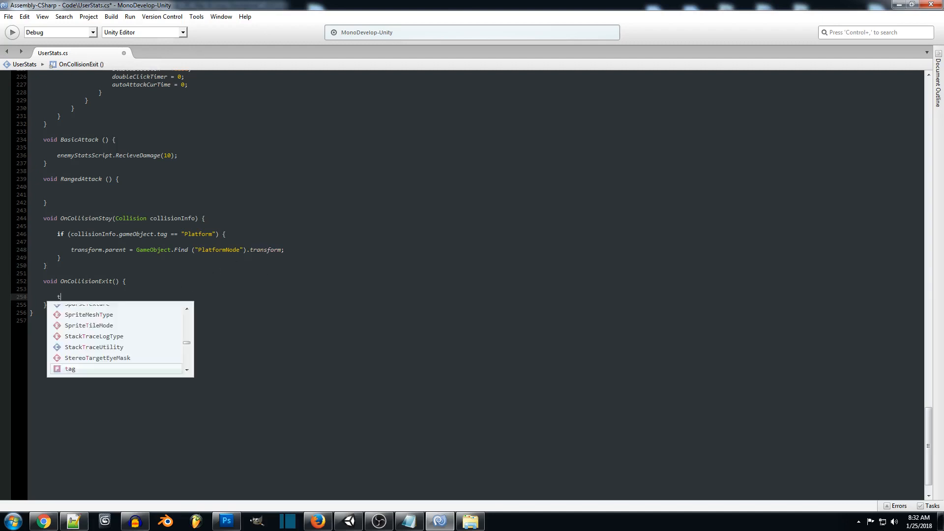
text(ransform.parent)
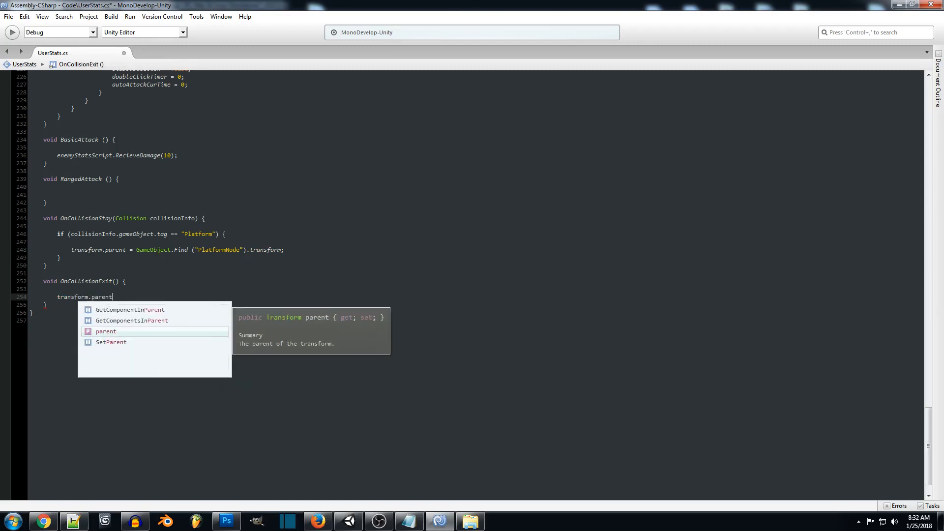
text(= null)
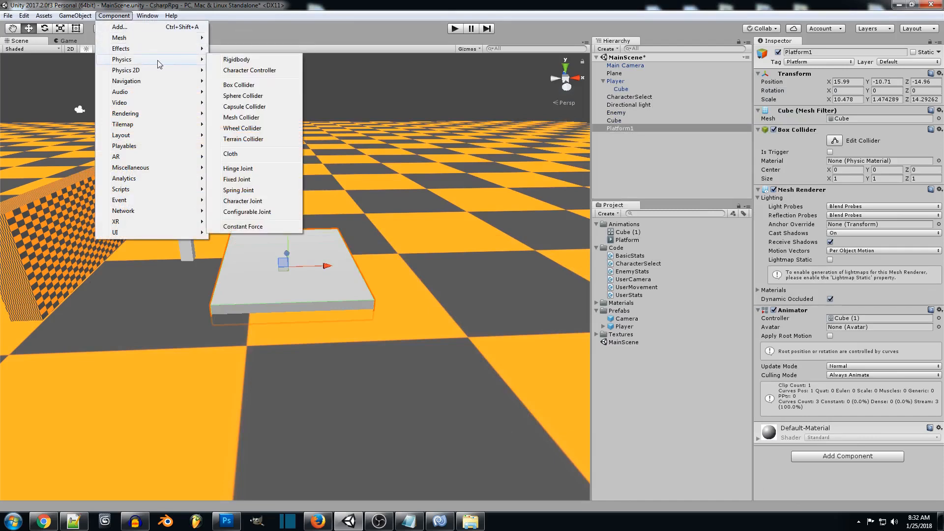
Give Platform1 a Rigidbody with gravity turned off.
click(236, 59)
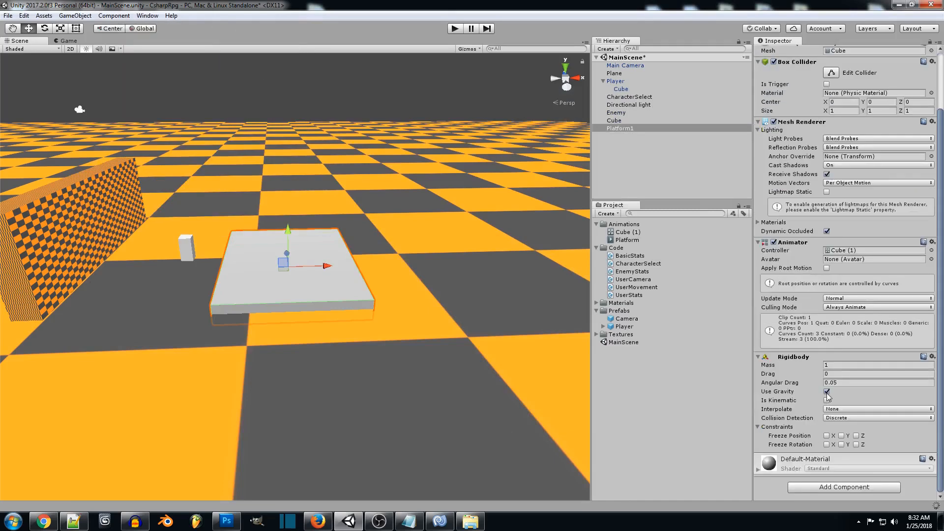
click(826, 391)
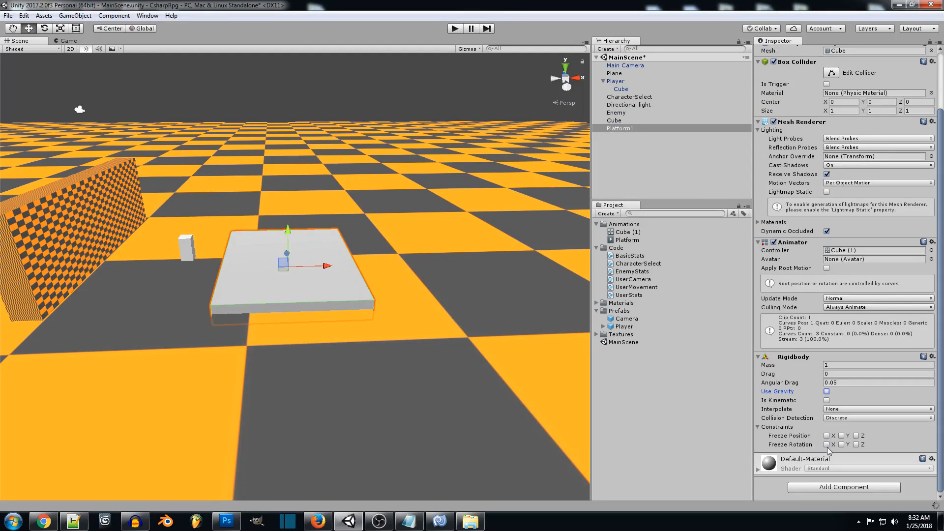
click(842, 445)
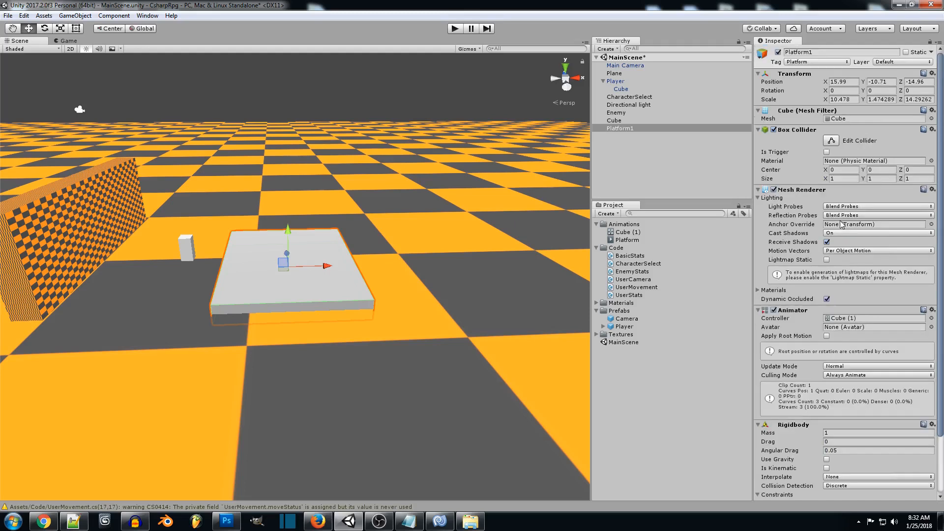
Add a Platform tag in Tags & Layers and assign it to Platform1.
click(816, 61)
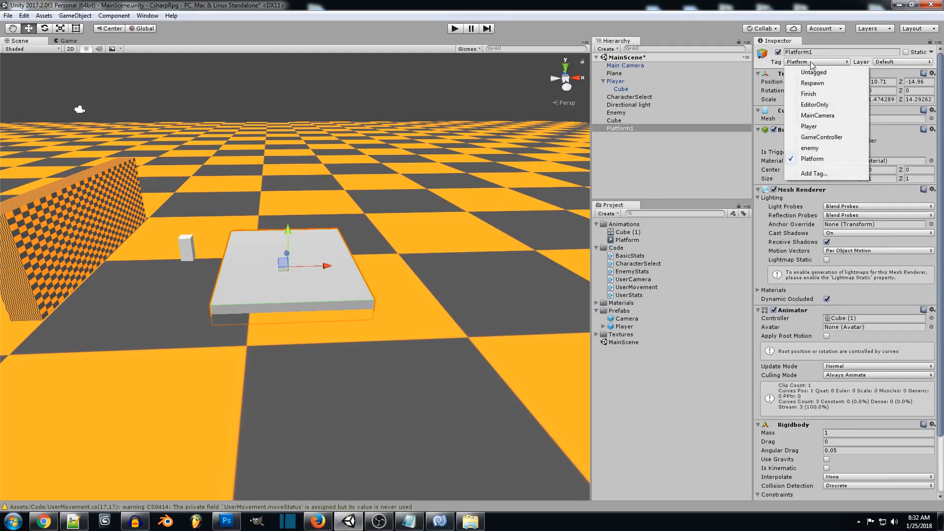
click(812, 158)
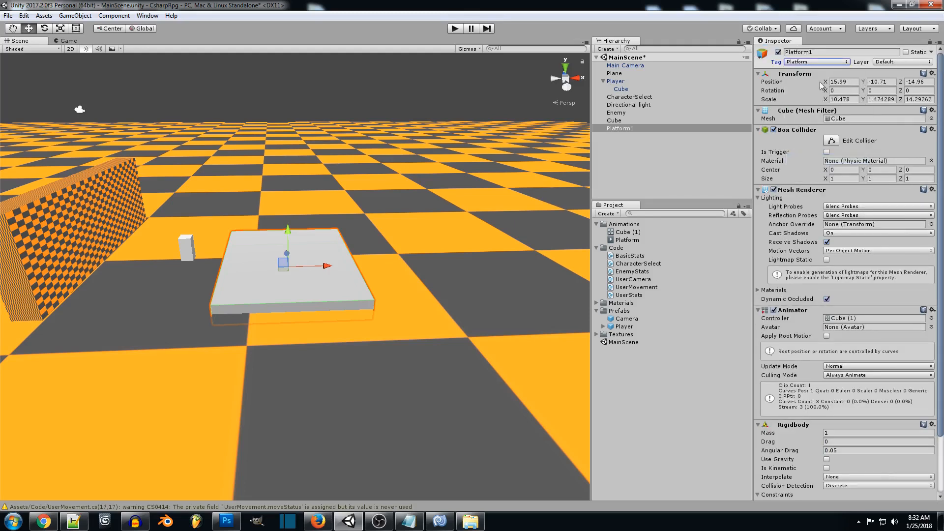
click(816, 61)
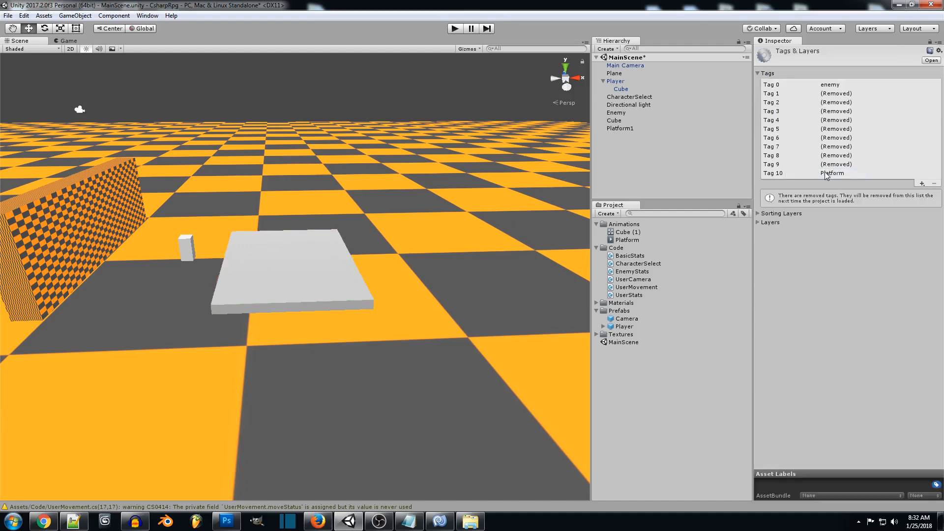
click(922, 184)
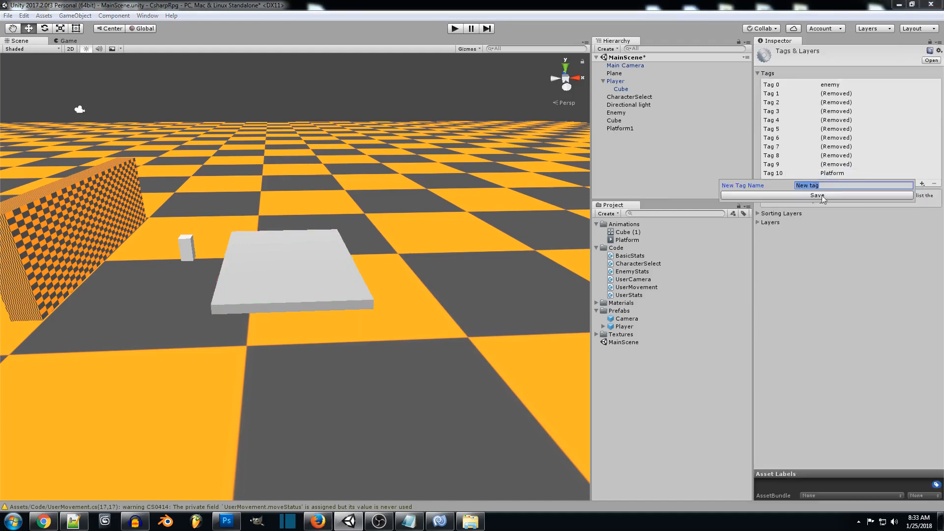
click(619, 128)
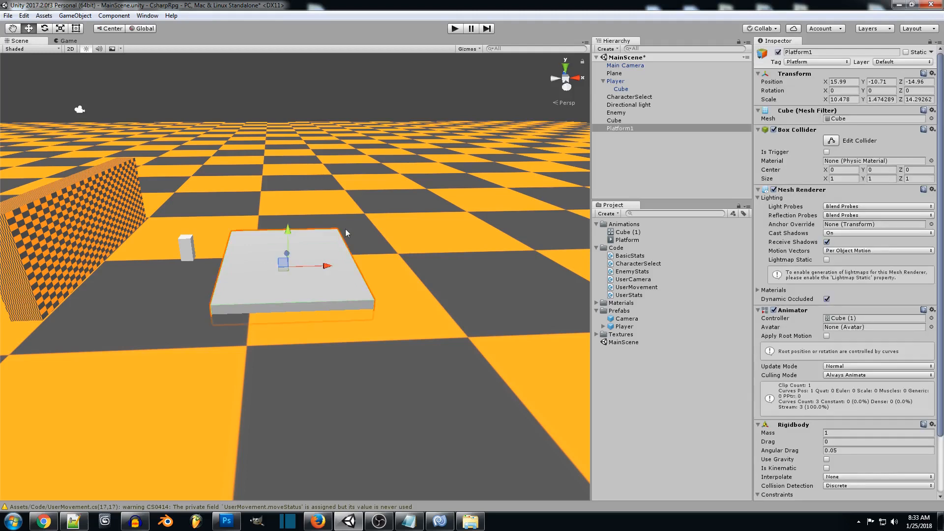
click(816, 61)
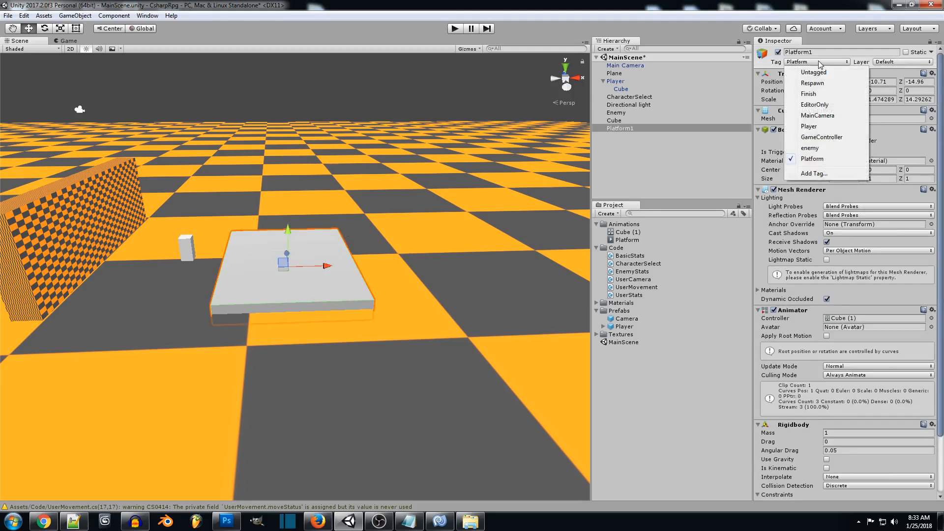
click(813, 158)
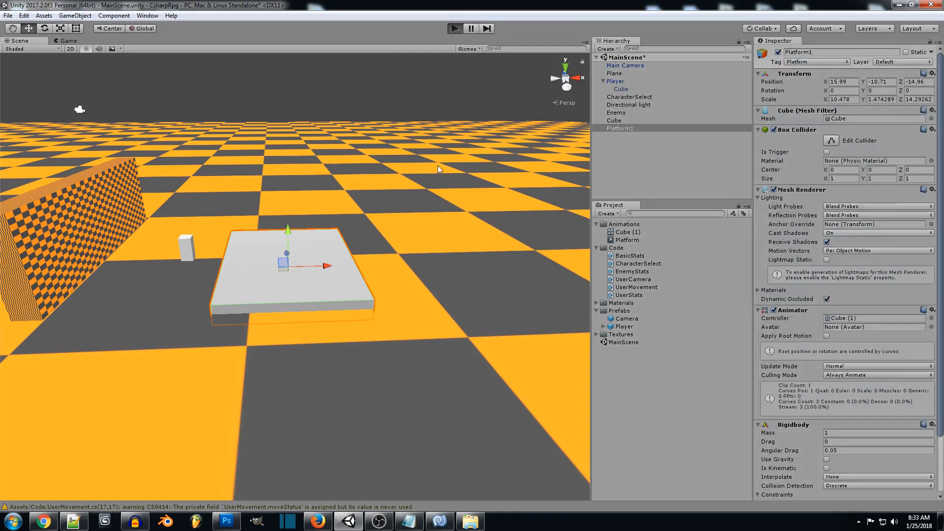
Run the scene to test the tagged platform, stop it, and bring up UserStats.cs in MonoDevelop.
click(455, 28)
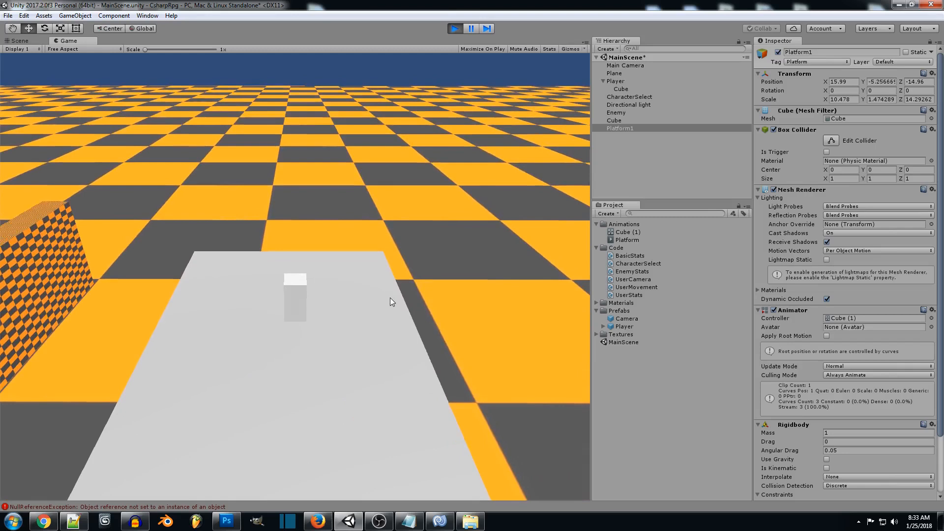
click(454, 29)
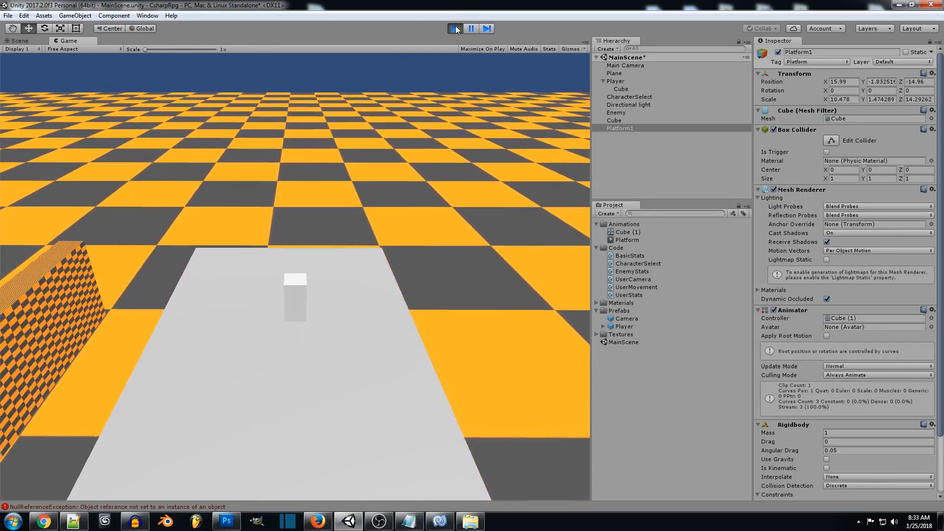
click(455, 28)
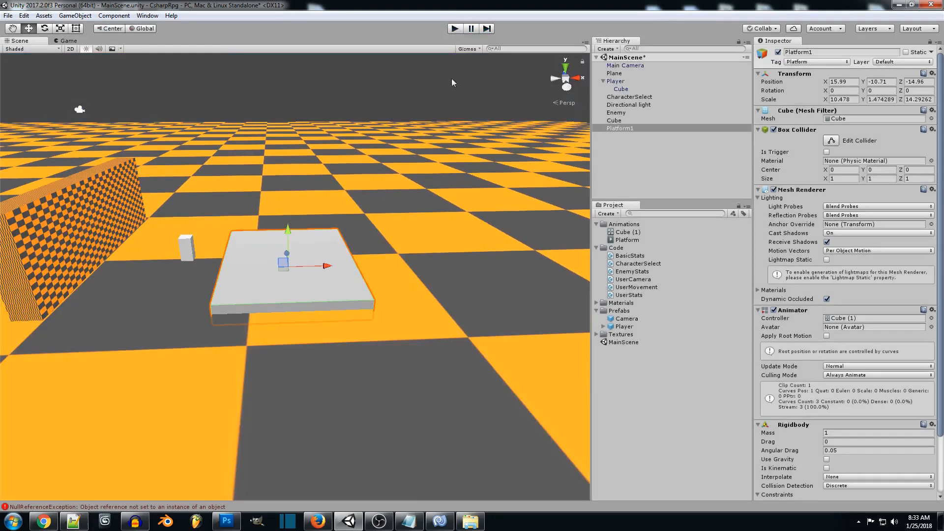
click(439, 521)
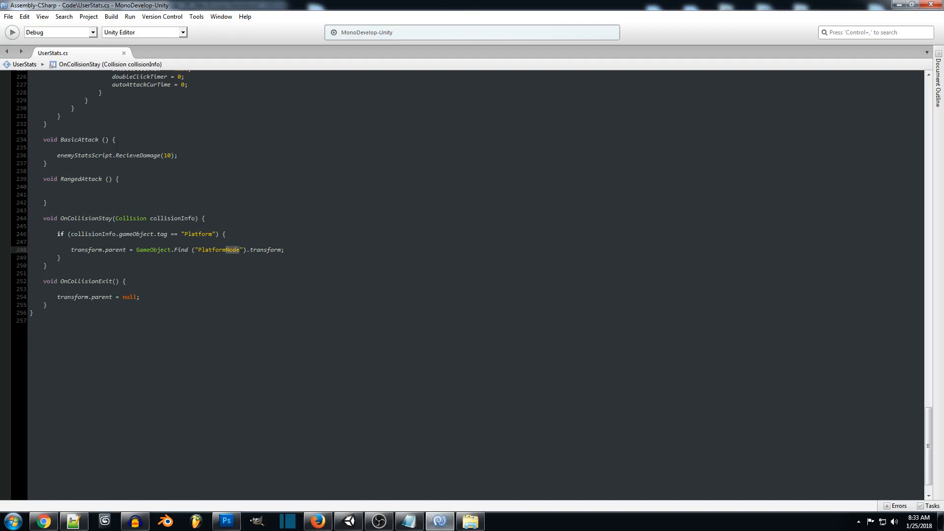
click(348, 521)
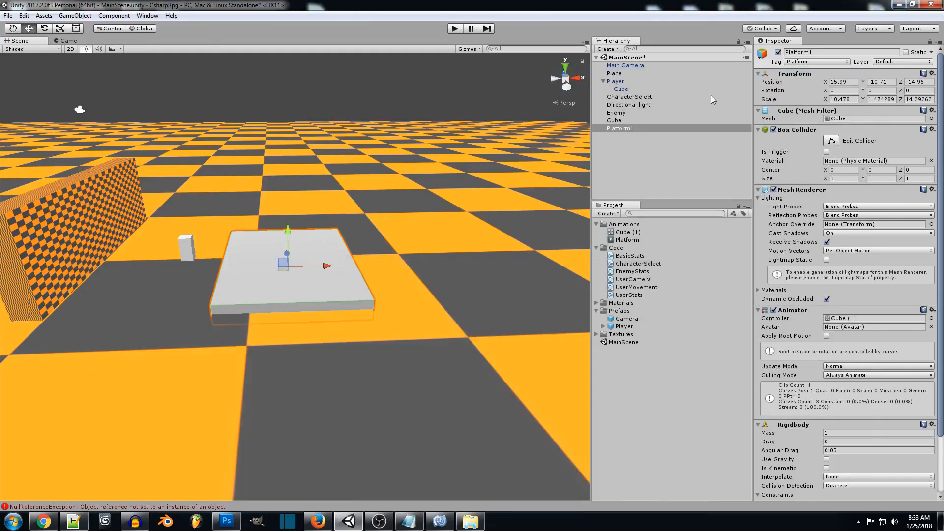
mouse_move(440, 521)
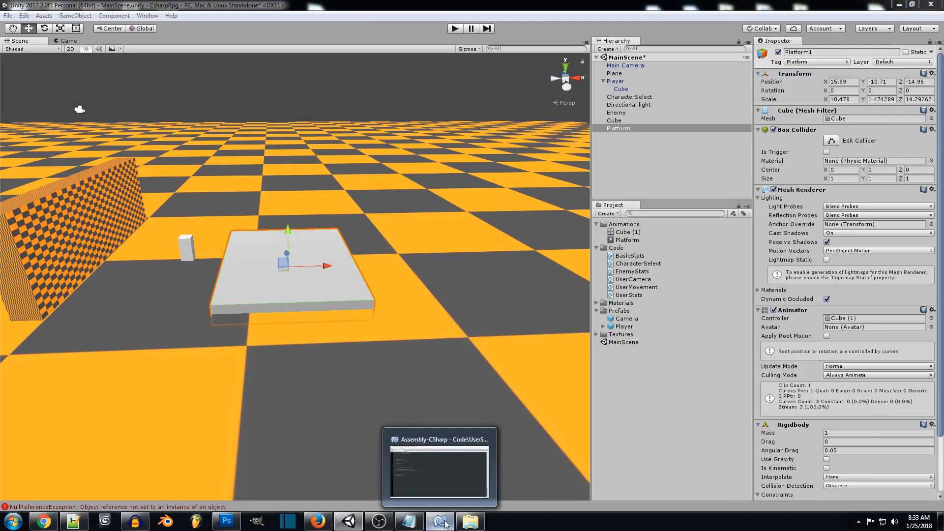
click(440, 466)
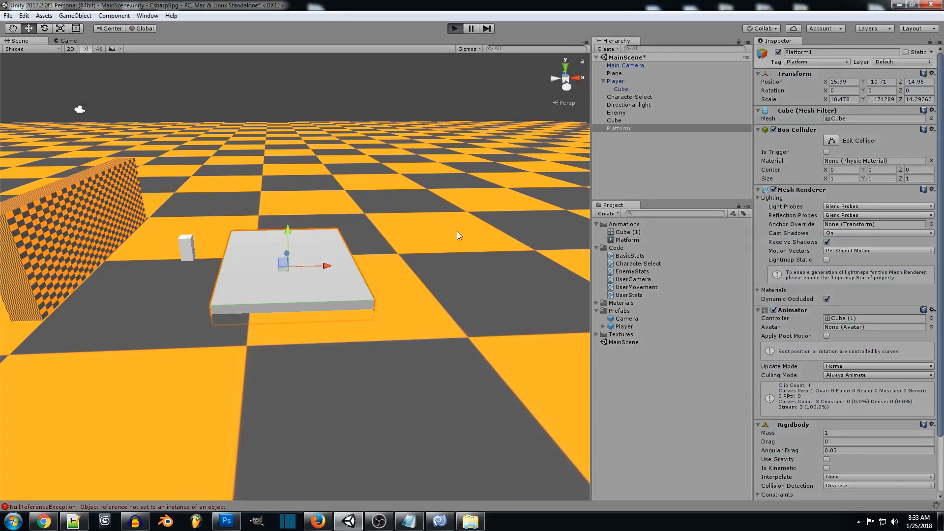
mouse_move(431, 245)
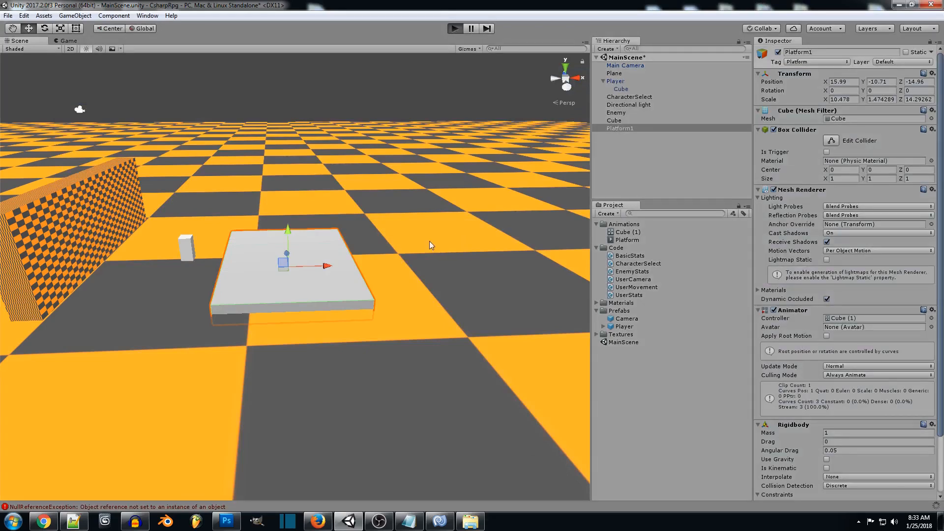
click(454, 27)
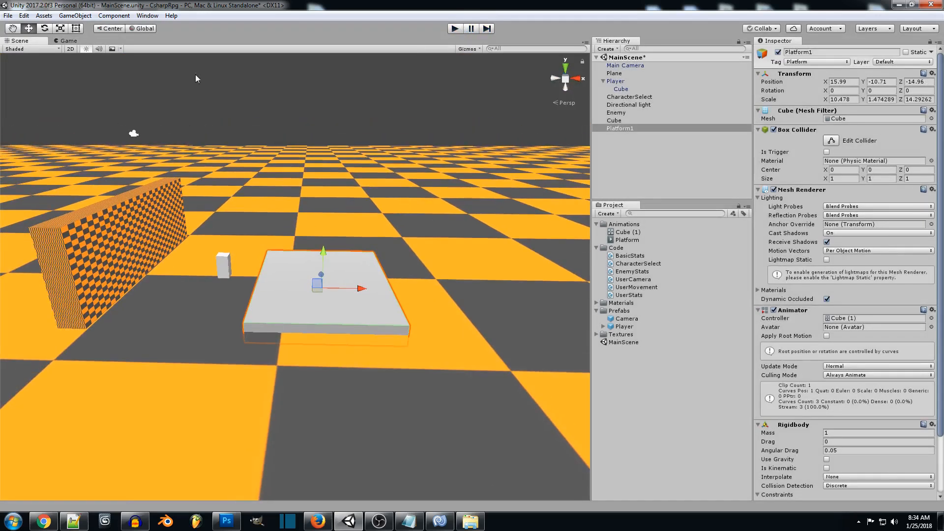
Create an empty GameObject, nest it under Platform1 and start renaming it 'Platform'.
click(75, 15)
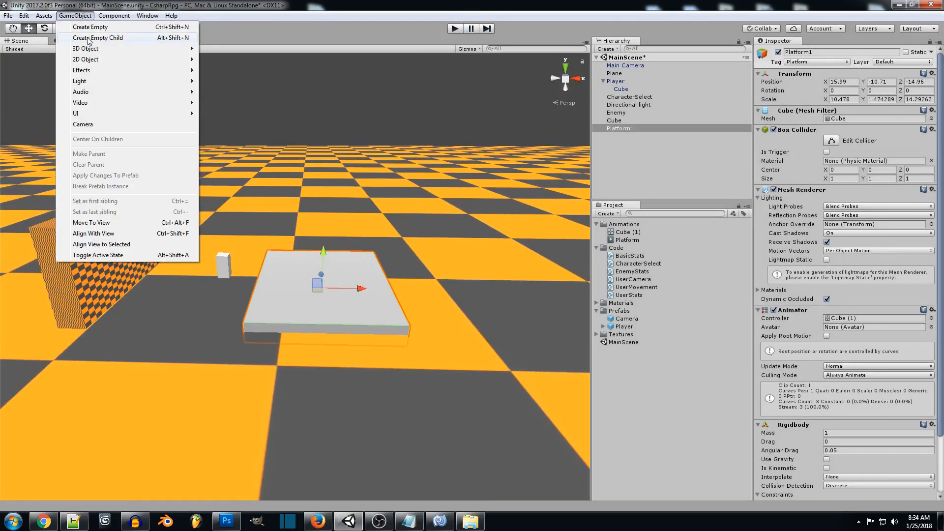
click(89, 26)
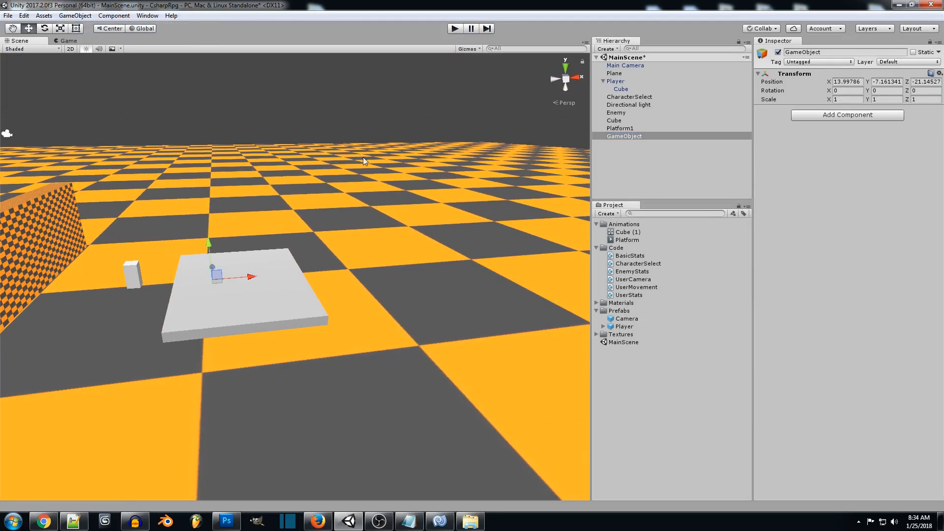
click(762, 53)
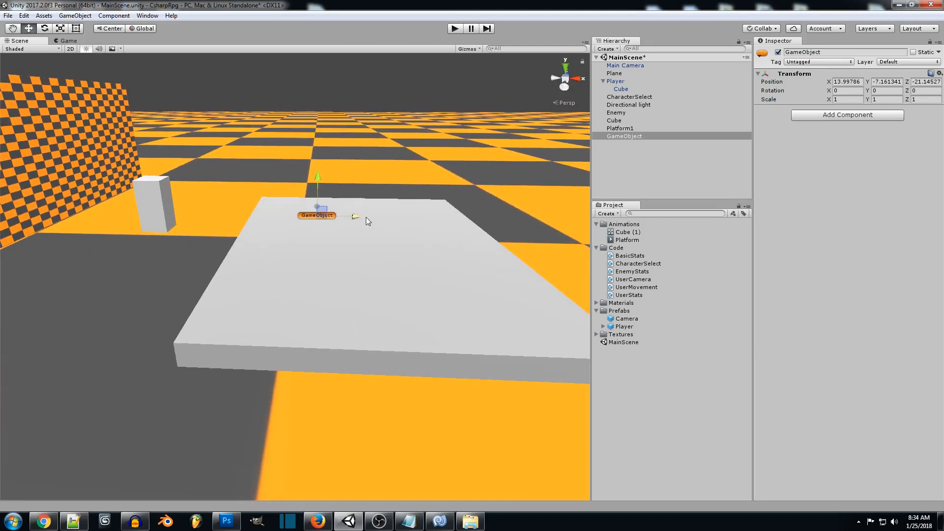
click(620, 128)
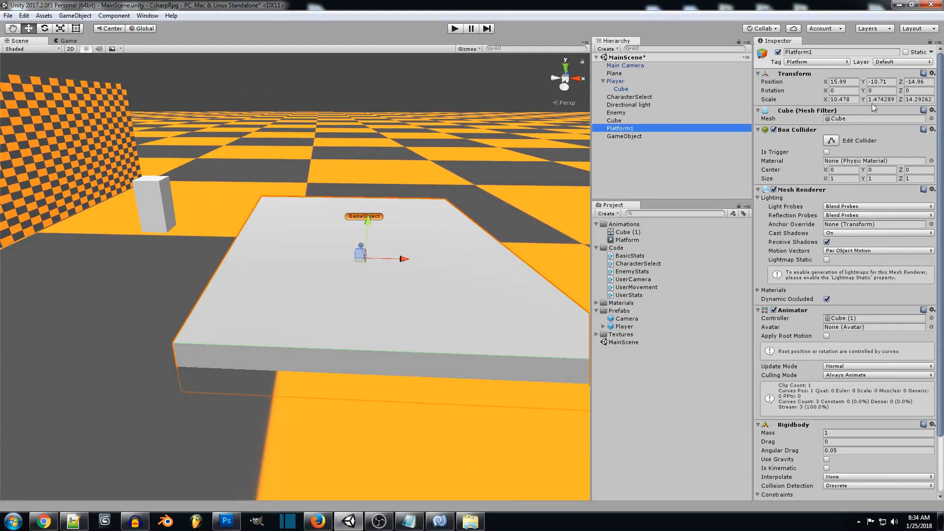
mouse_move(417, 258)
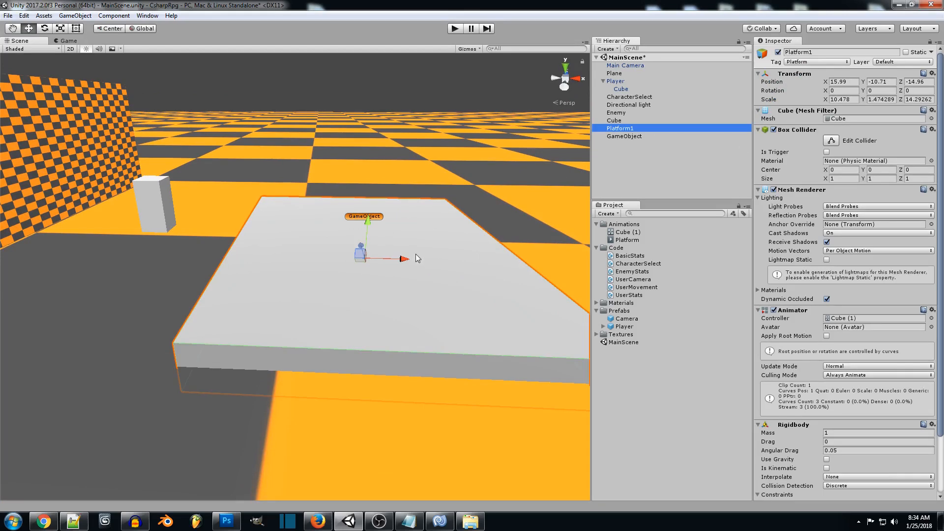
click(624, 136)
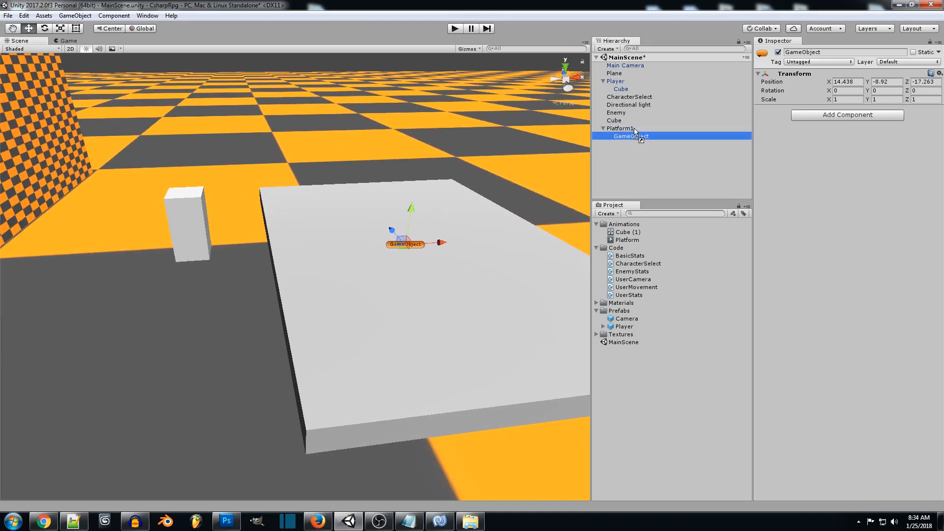
double_click(631, 136)
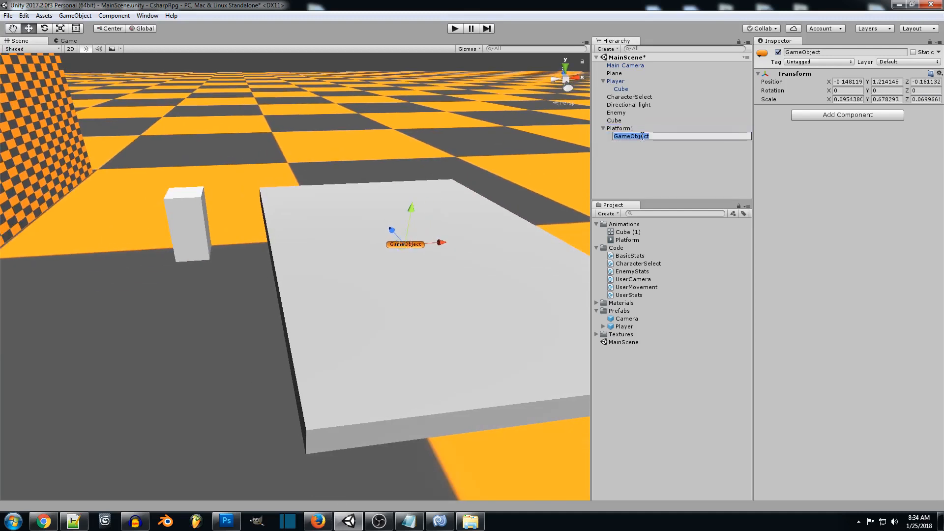
text(Platform1").transform;)
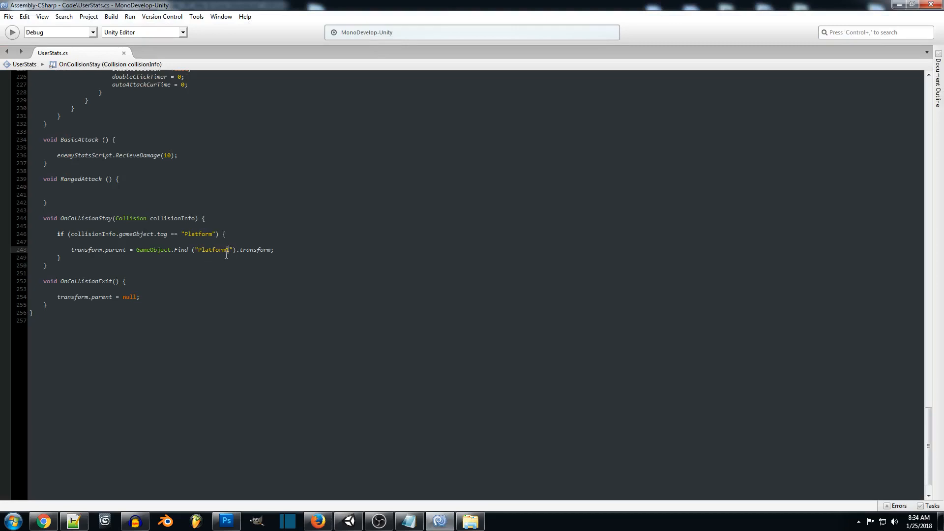
Complete the name as 'PlatformNode' to match the Find lookup and return to the Unity editor.
text(Node)
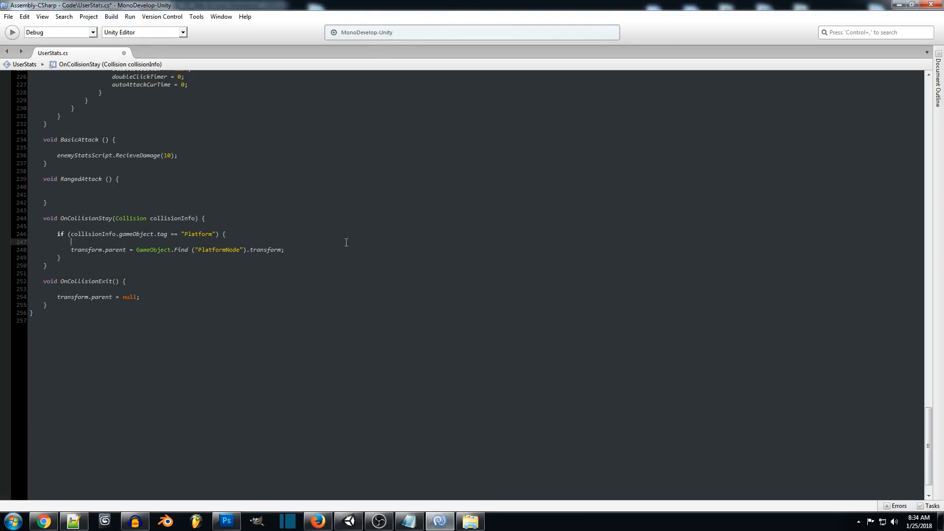
click(348, 520)
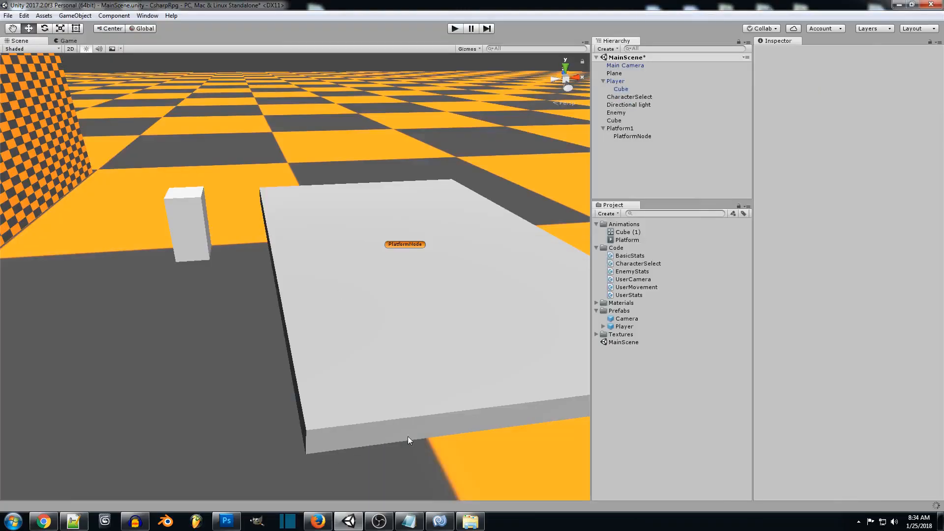
mouse_move(455, 28)
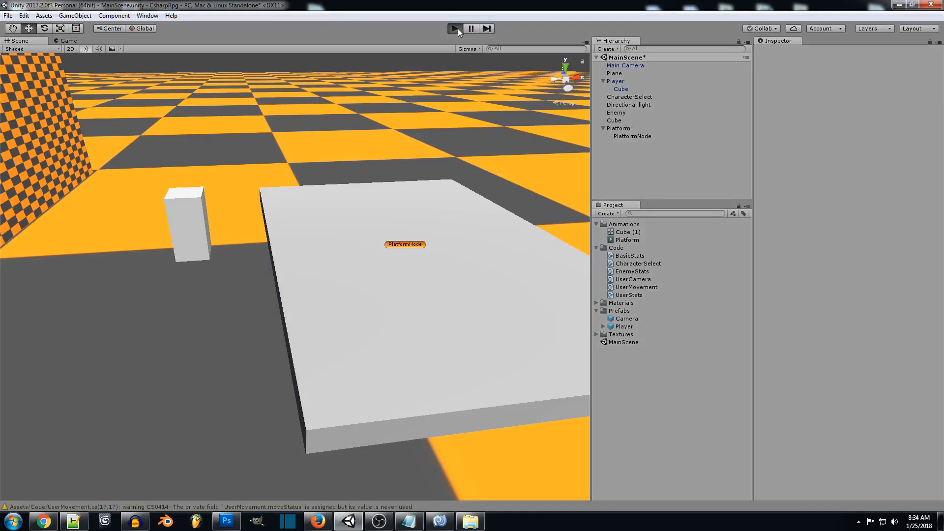
Run the scene in play mode and select Player in the Hierarchy to inspect it.
click(454, 29)
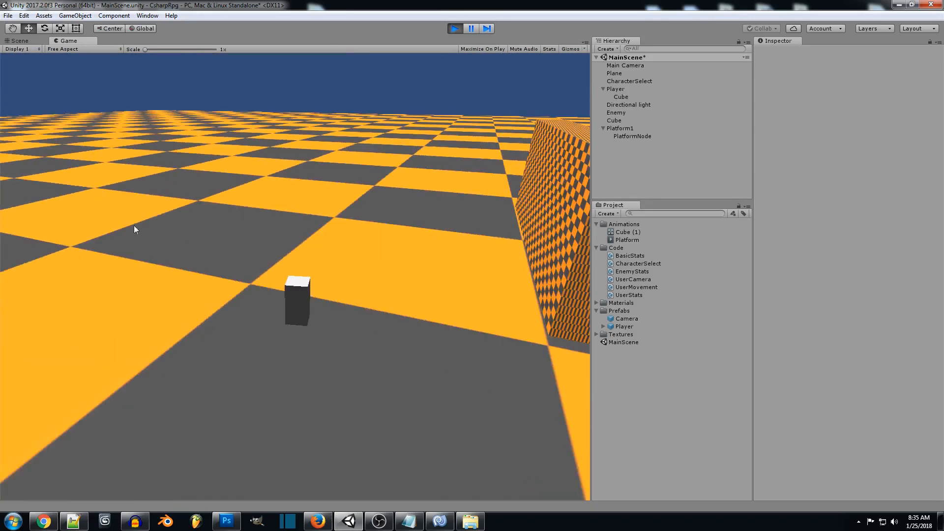
click(616, 88)
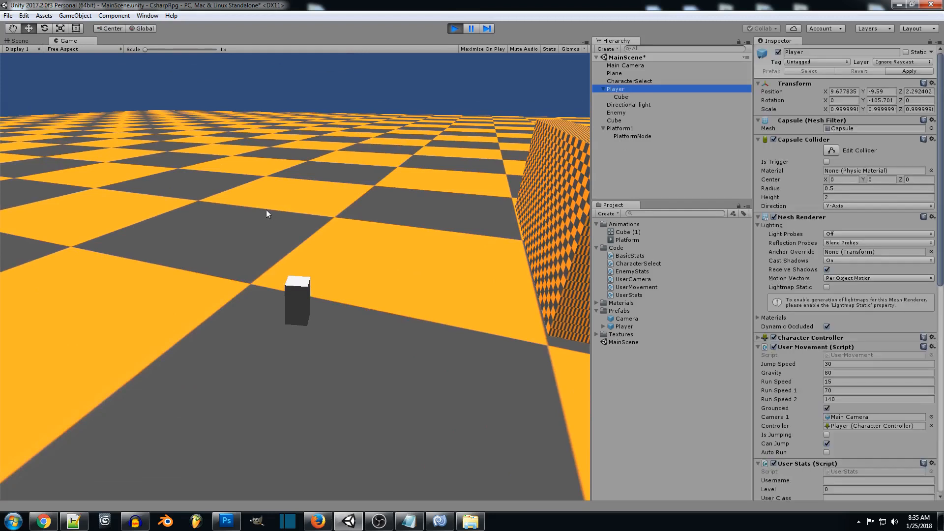